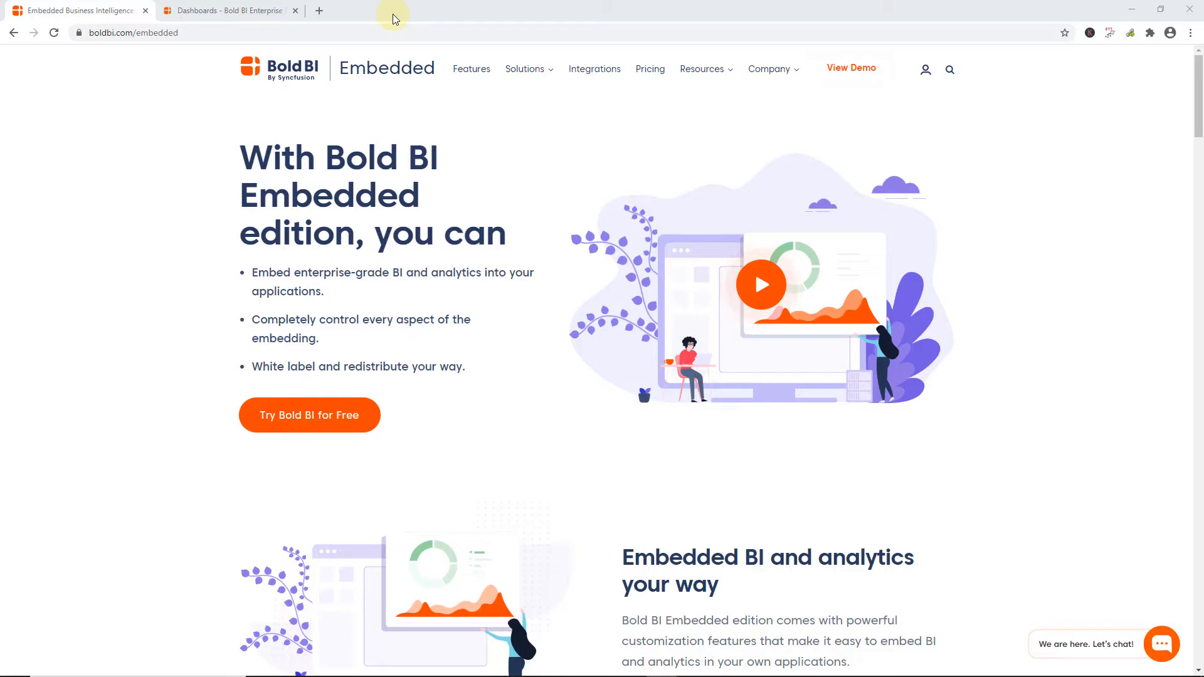
- View the Bold BI dashboard list with the Supply Chain Performance Dashboard, then return to Visual Studio
click(225, 10)
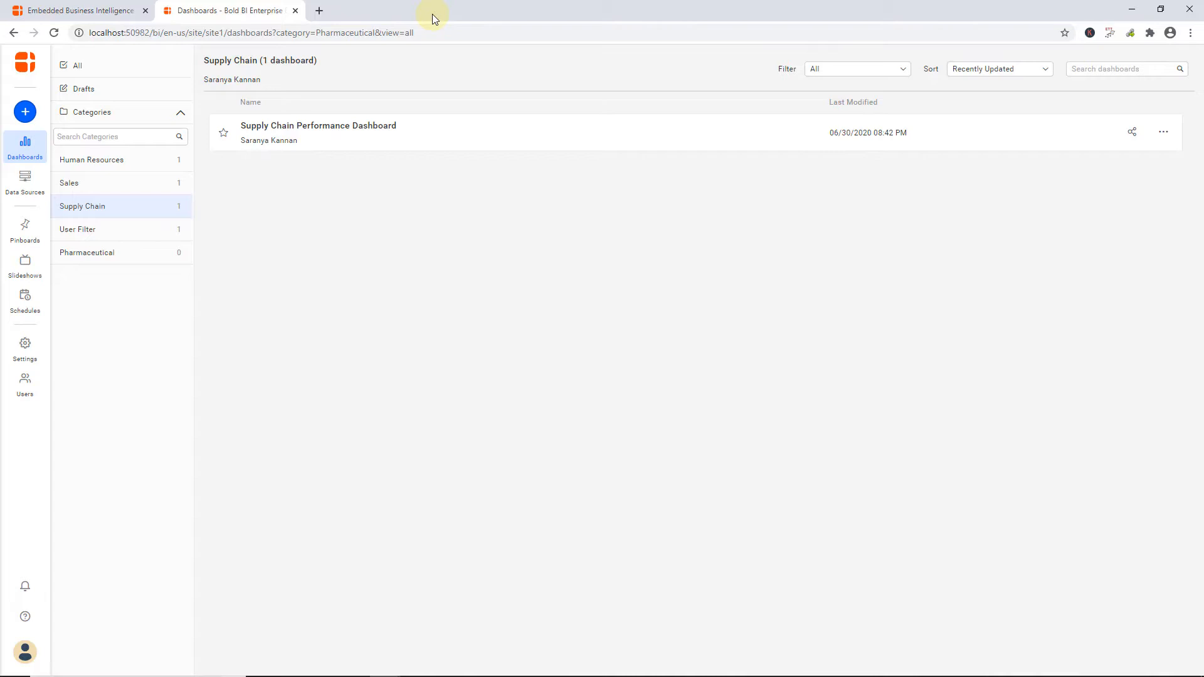
mouse_move(340, 215)
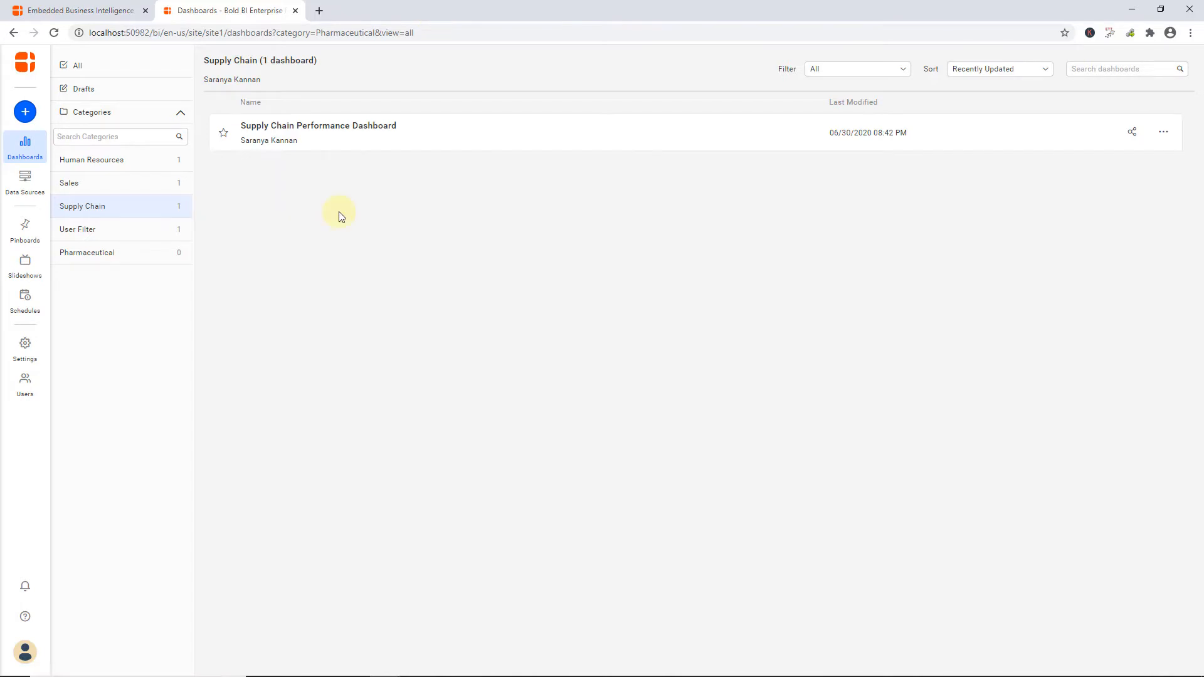
mouse_move(340, 217)
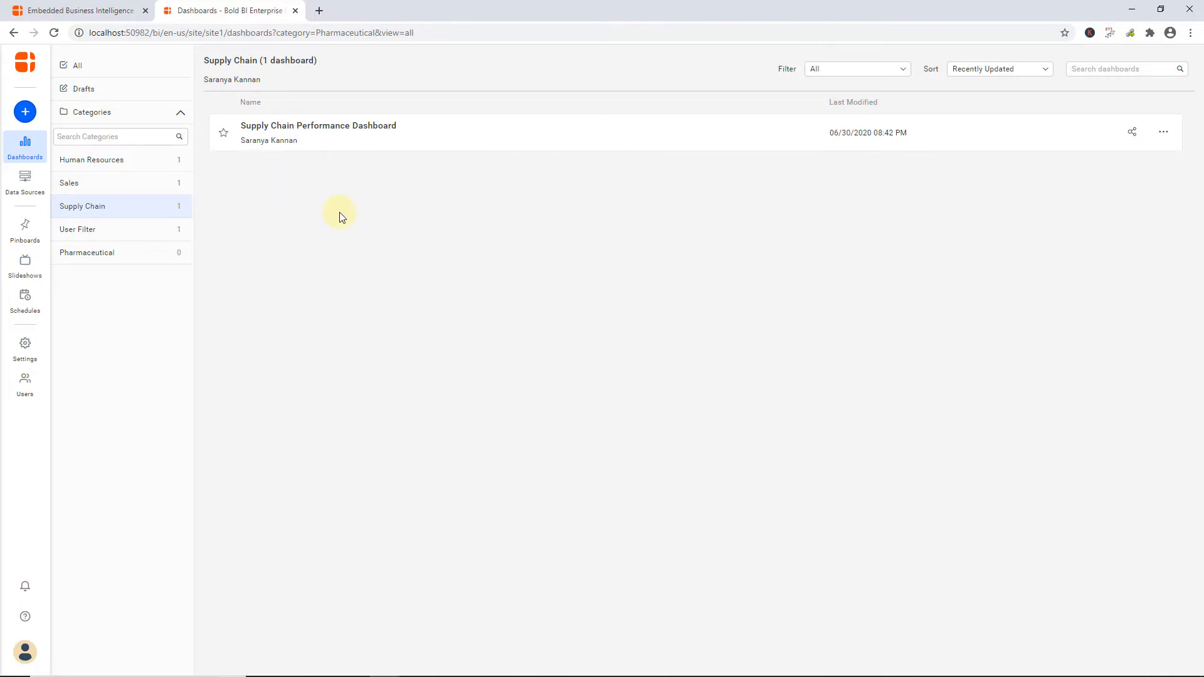
click(317, 126)
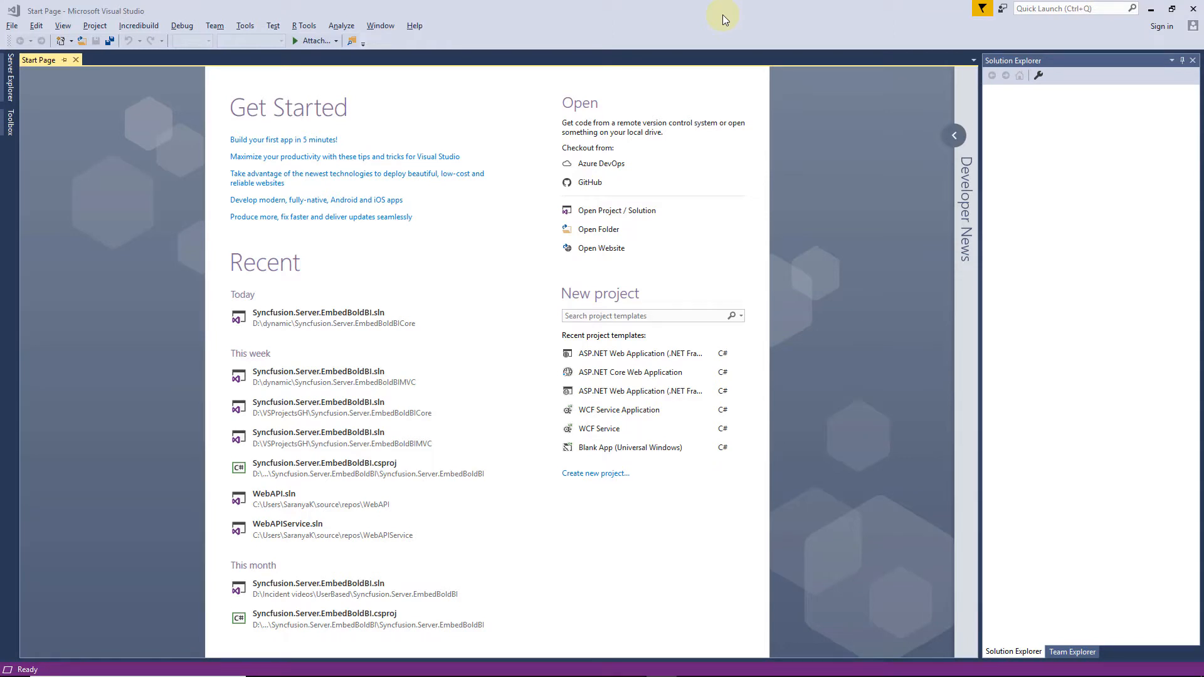
- Create the ASP.NET Core MVC web application Server.EmbedBoldBI.Core from the New Project dialog
click(11, 25)
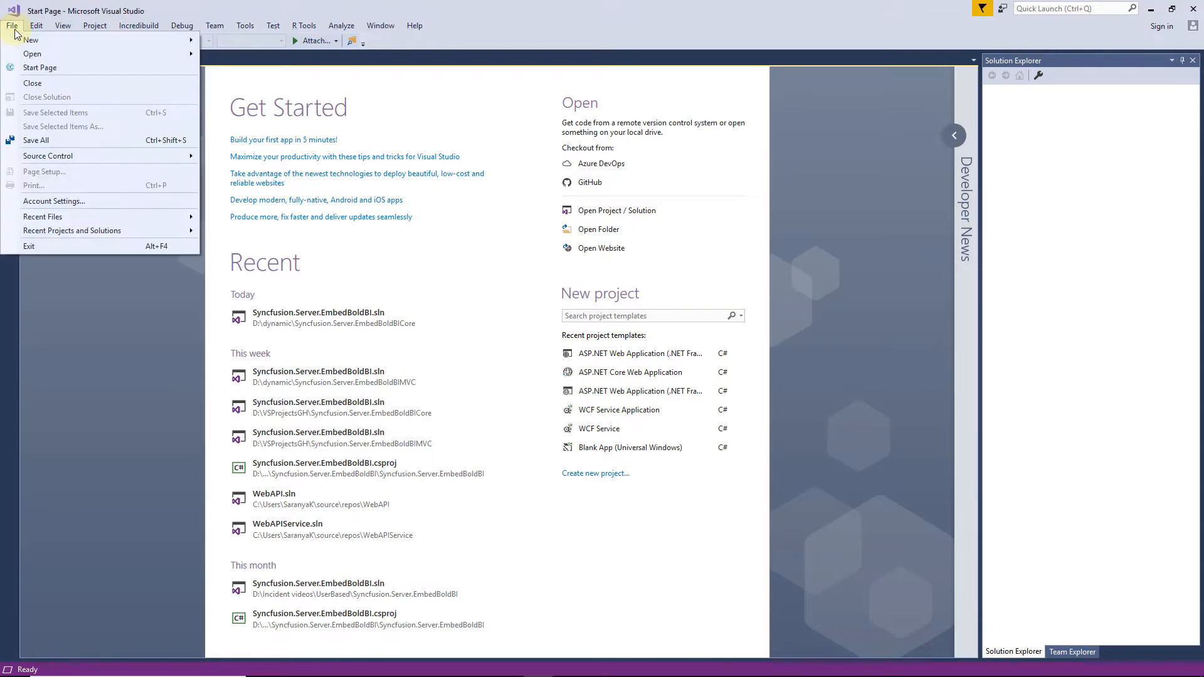
click(31, 38)
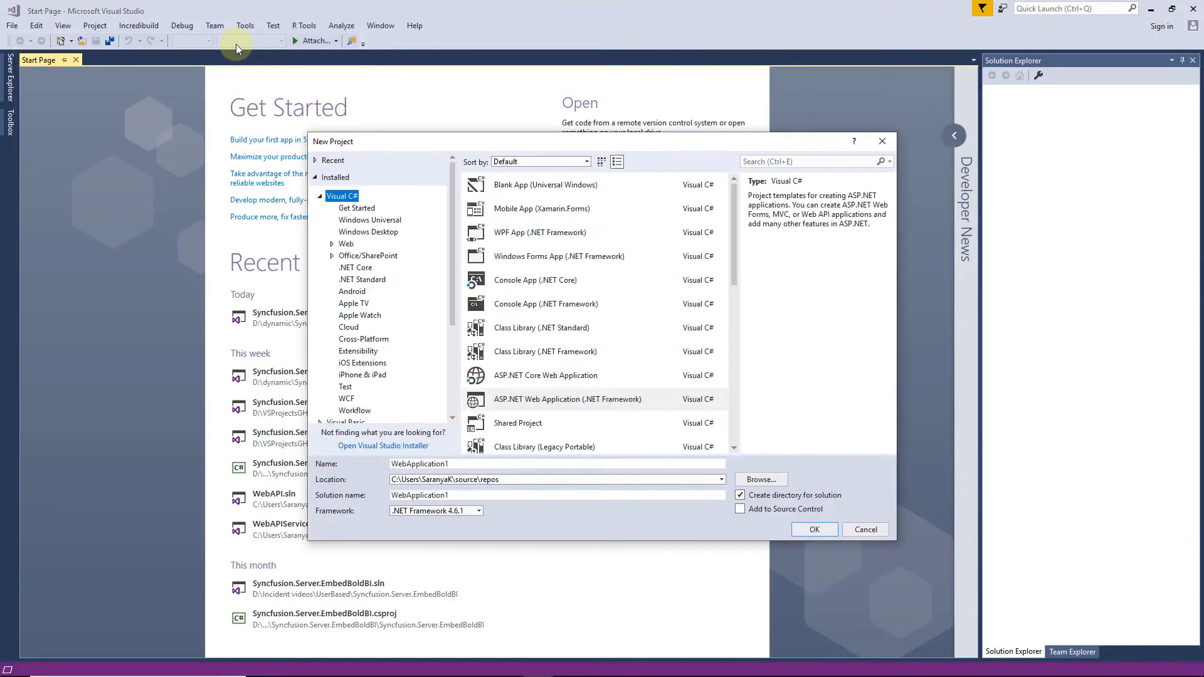
click(546, 375)
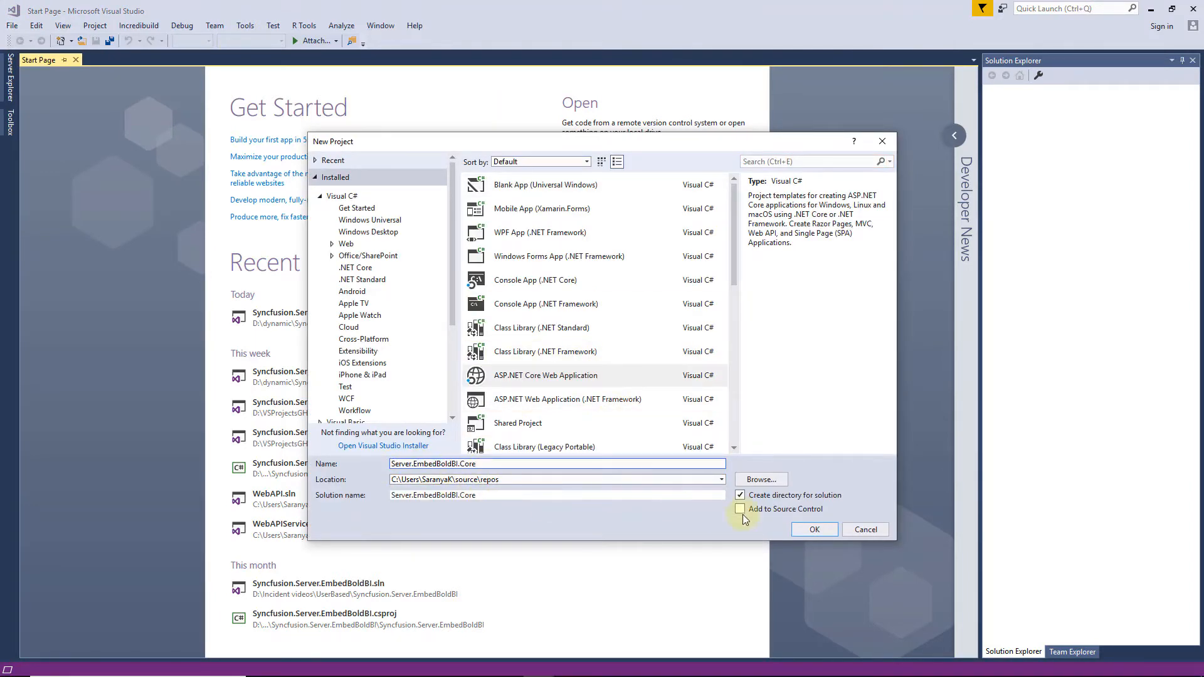
click(814, 530)
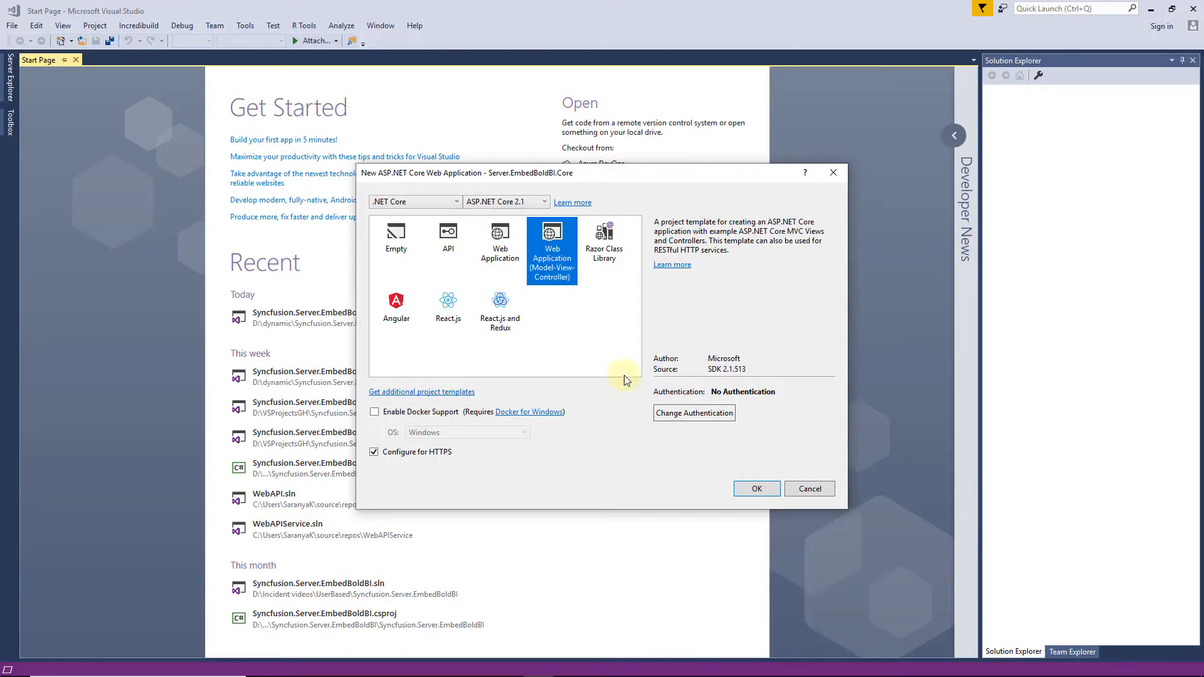
click(755, 489)
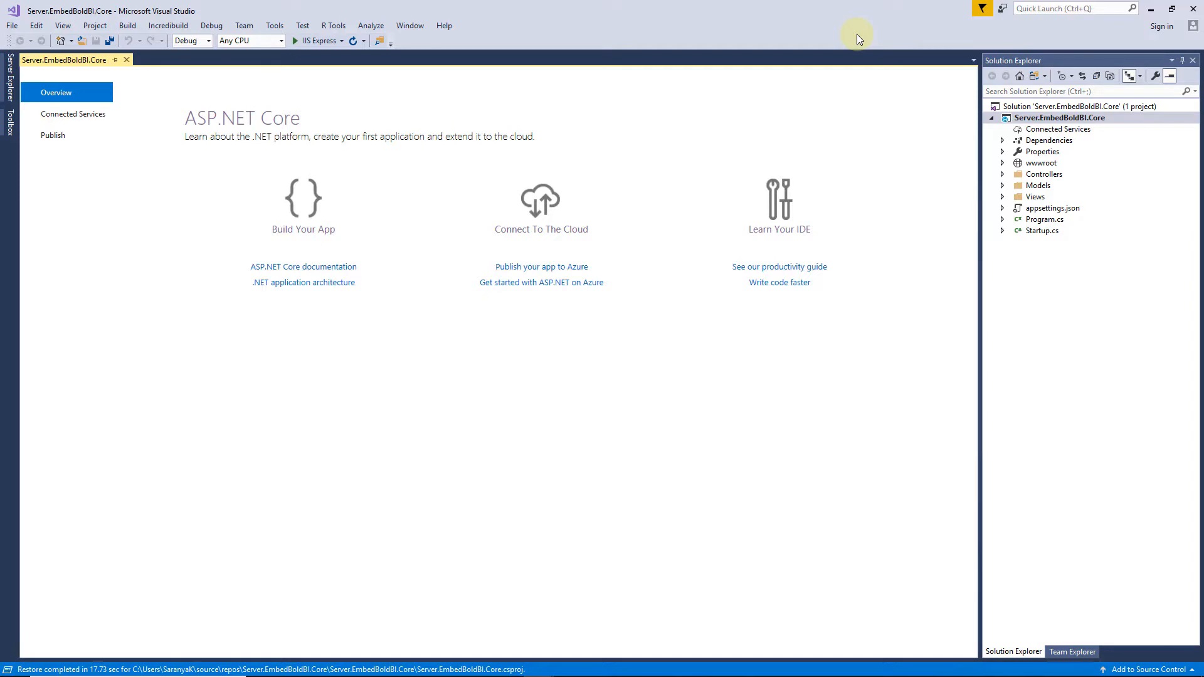
mouse_move(857, 40)
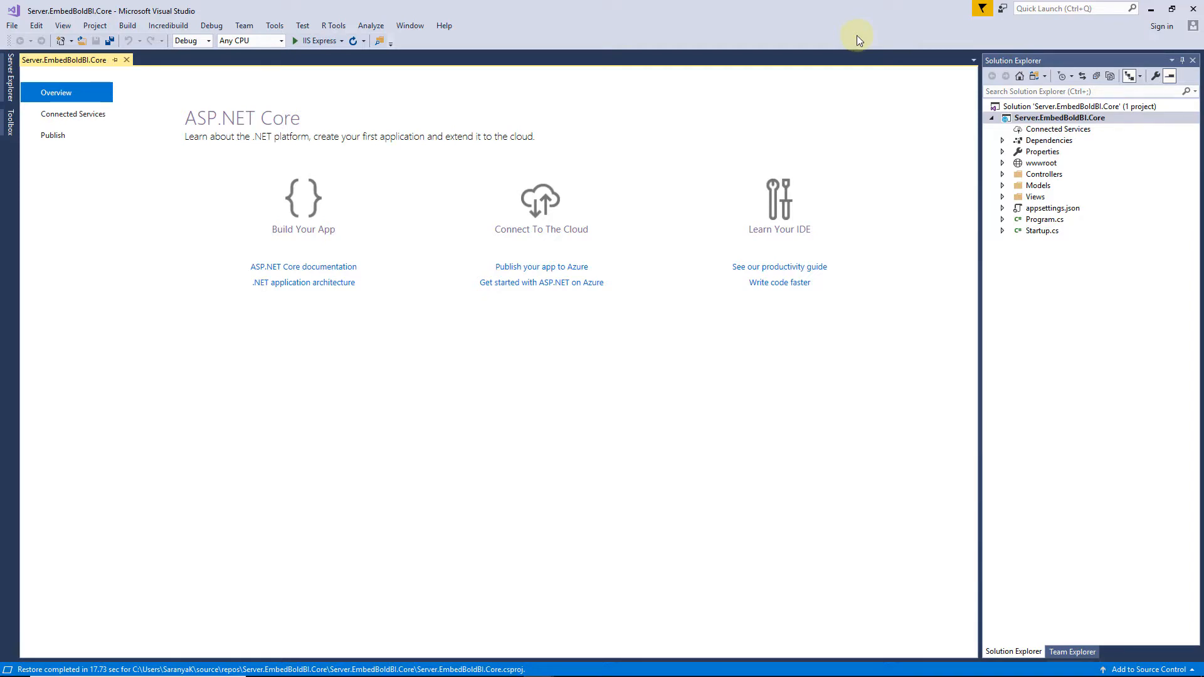
- Add an EmbedProperties class to Models with RootUrl, SiteIdentifier, Environment, UserEmail and EmbedSecret strings
right_click(1037, 186)
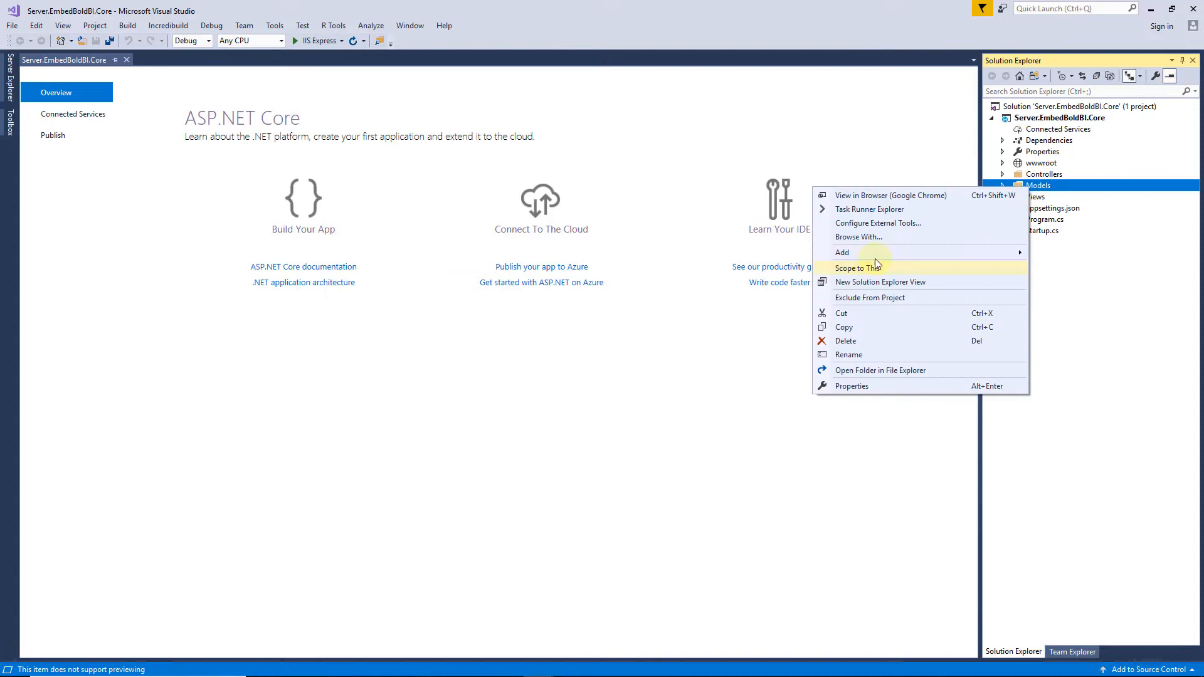
click(843, 252)
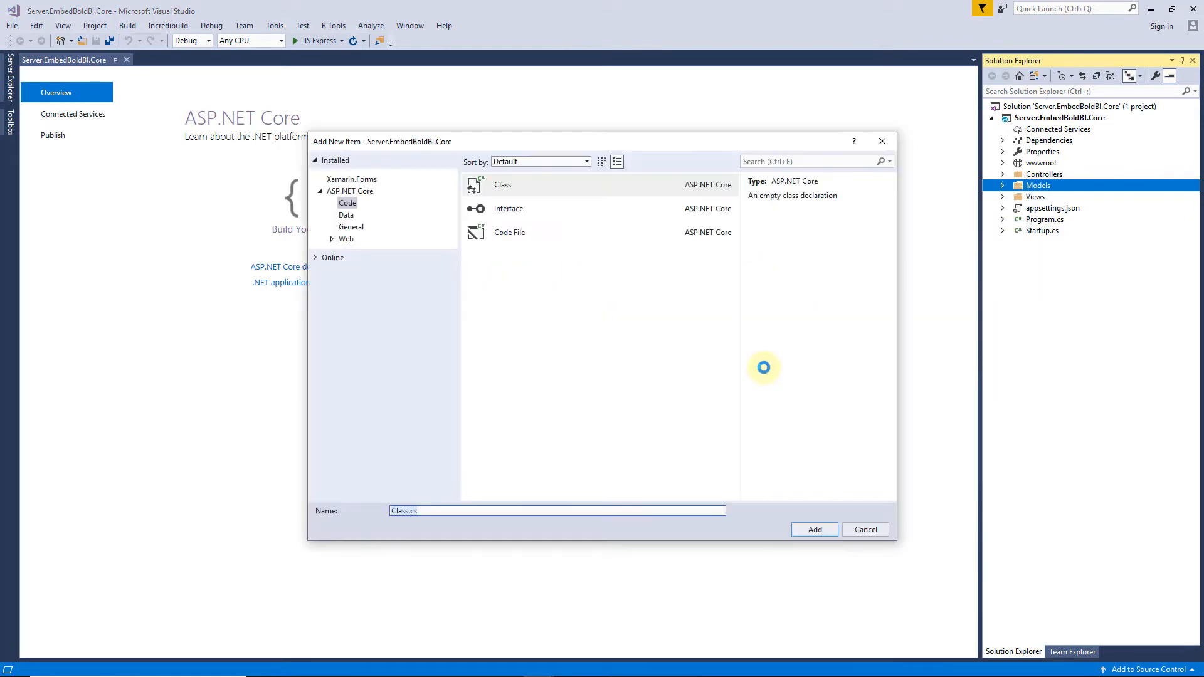
click(864, 529)
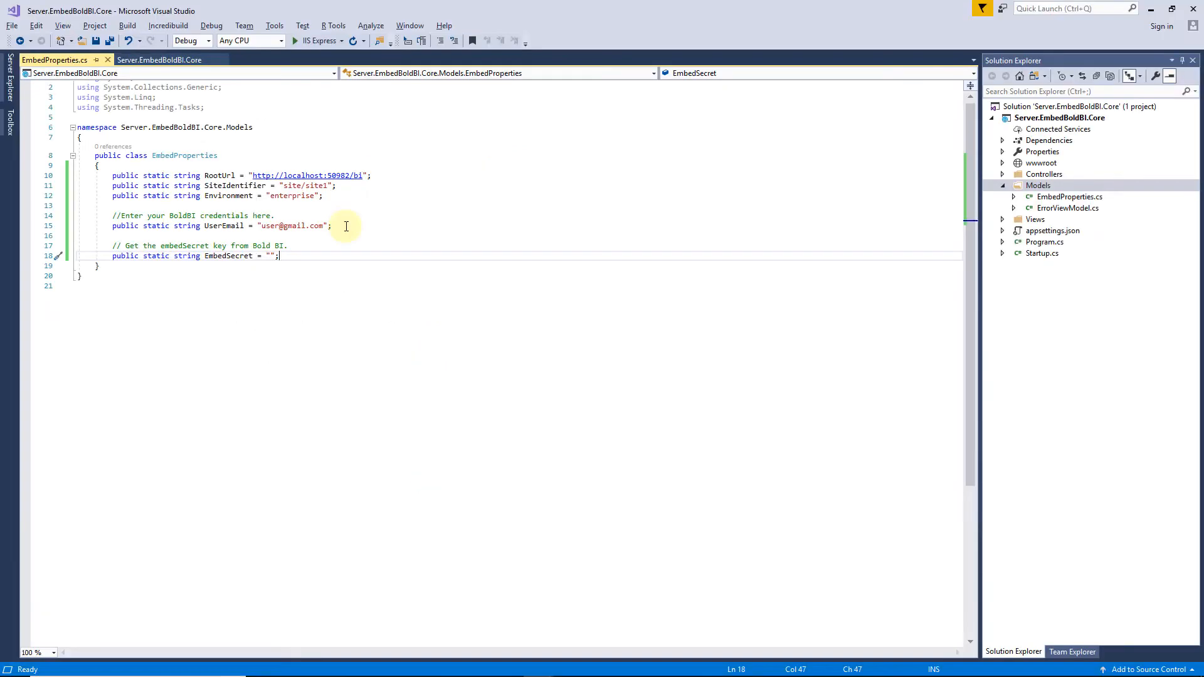
- Review EmbedProperties.cs and switch to the Bold BI dashboards page in the browser
click(292, 196)
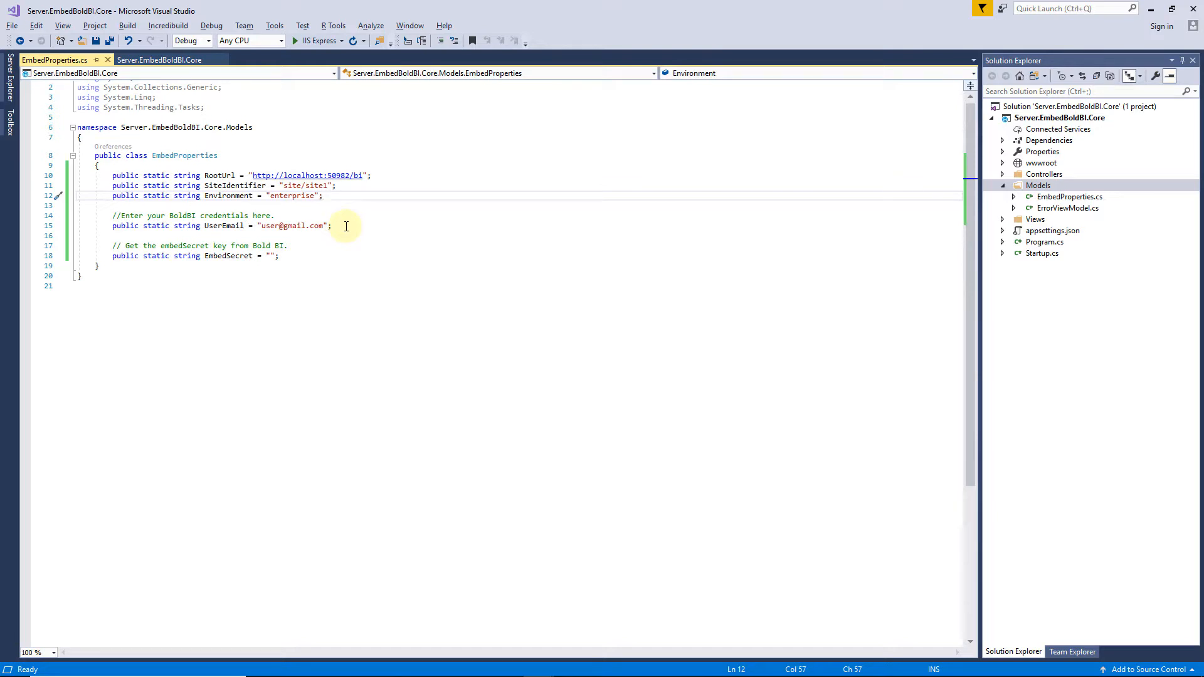
mouse_move(286, 256)
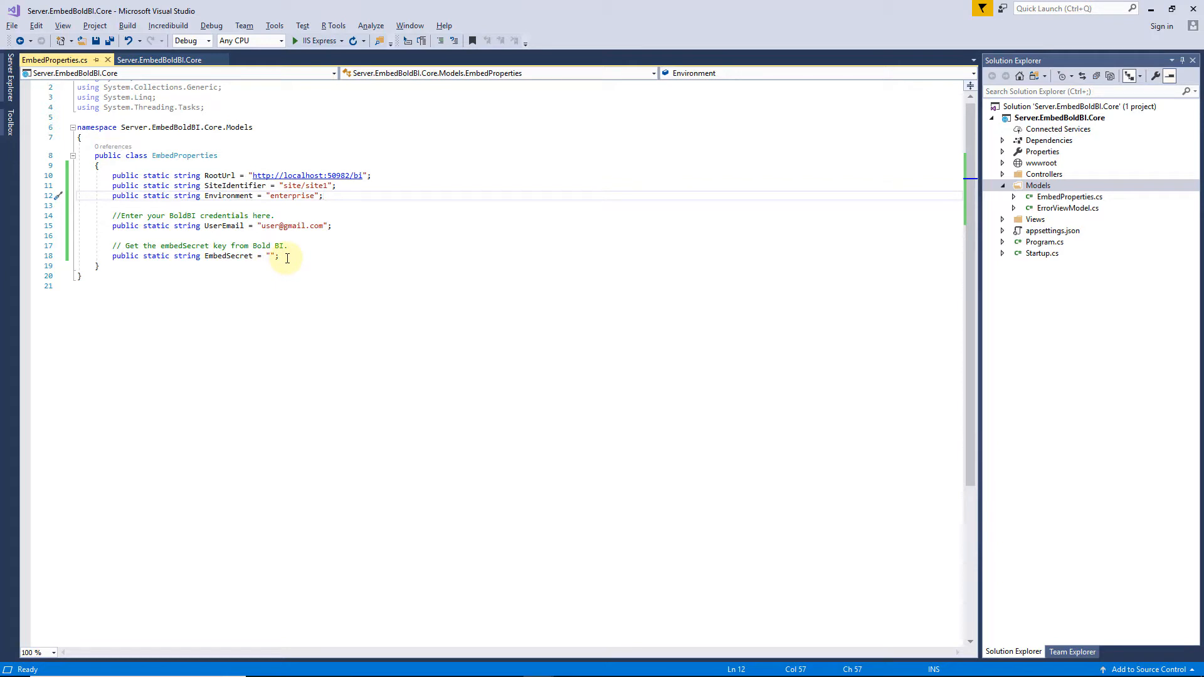
click(322, 196)
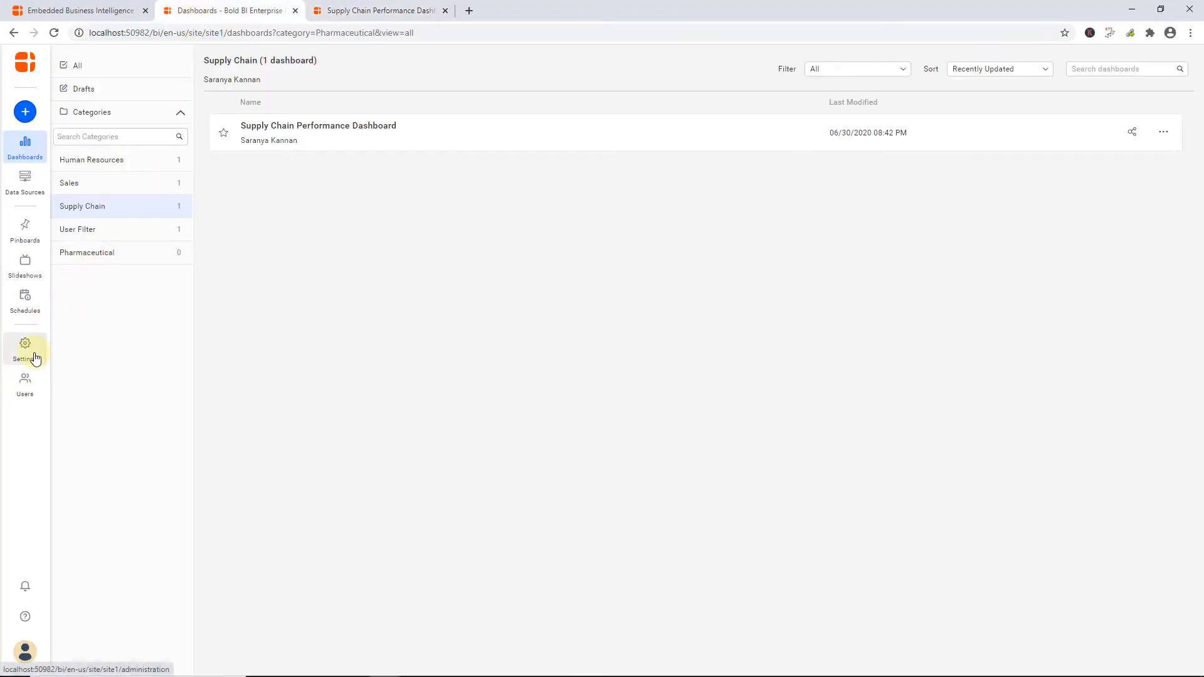
- Reset the embed secret in Bold BI's Embed settings and save it into EmbedSecret in EmbedProperties.cs
click(25, 347)
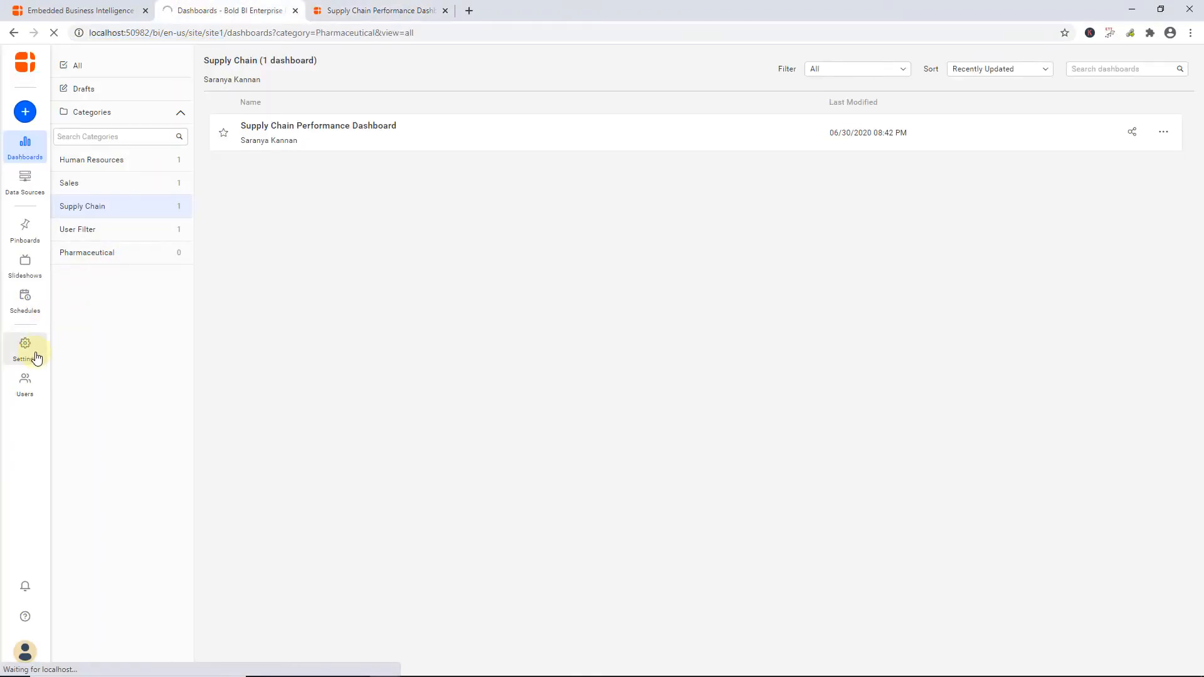
click(25, 346)
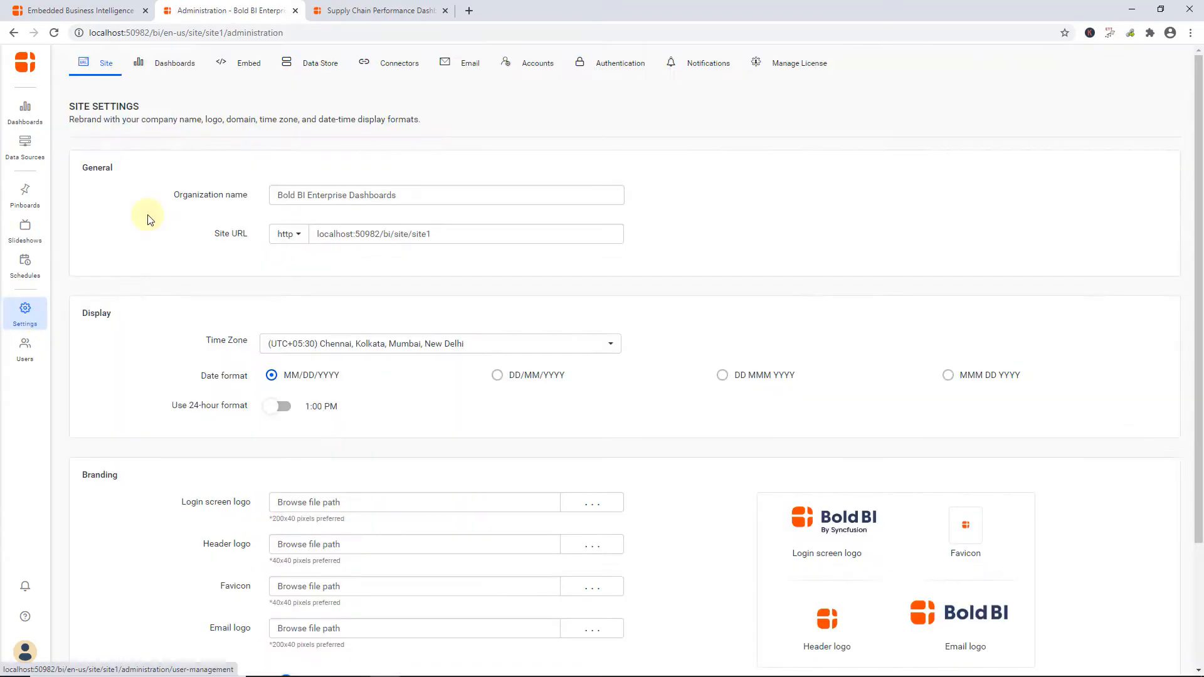
click(248, 63)
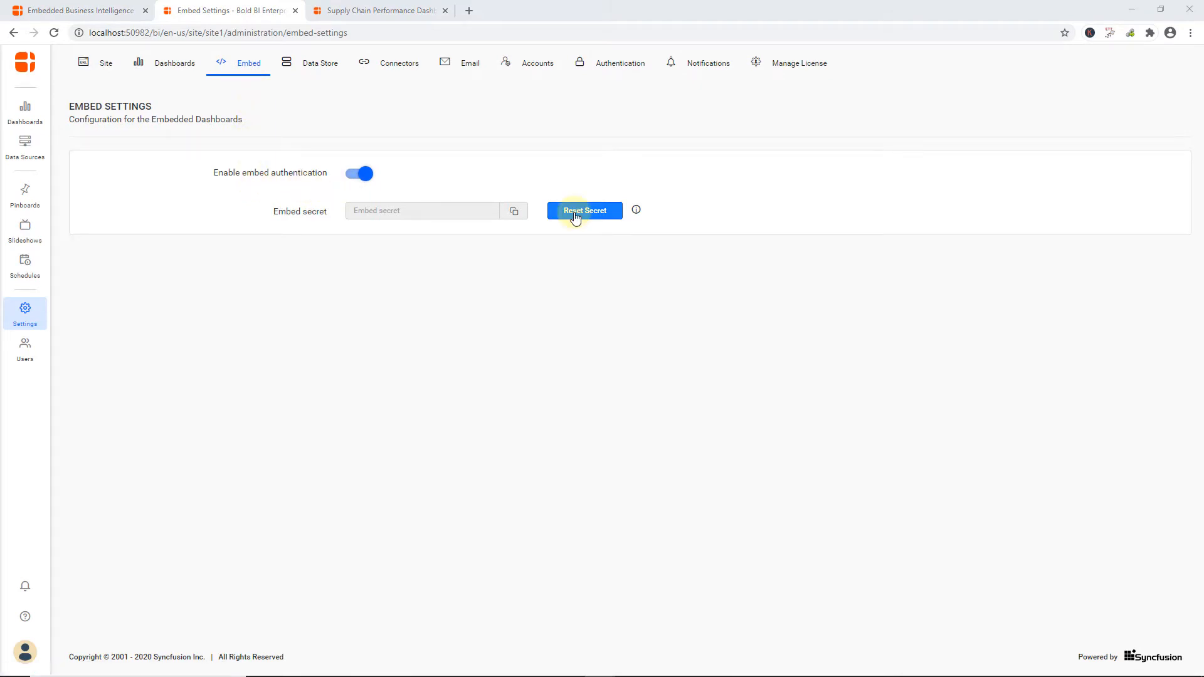
click(583, 210)
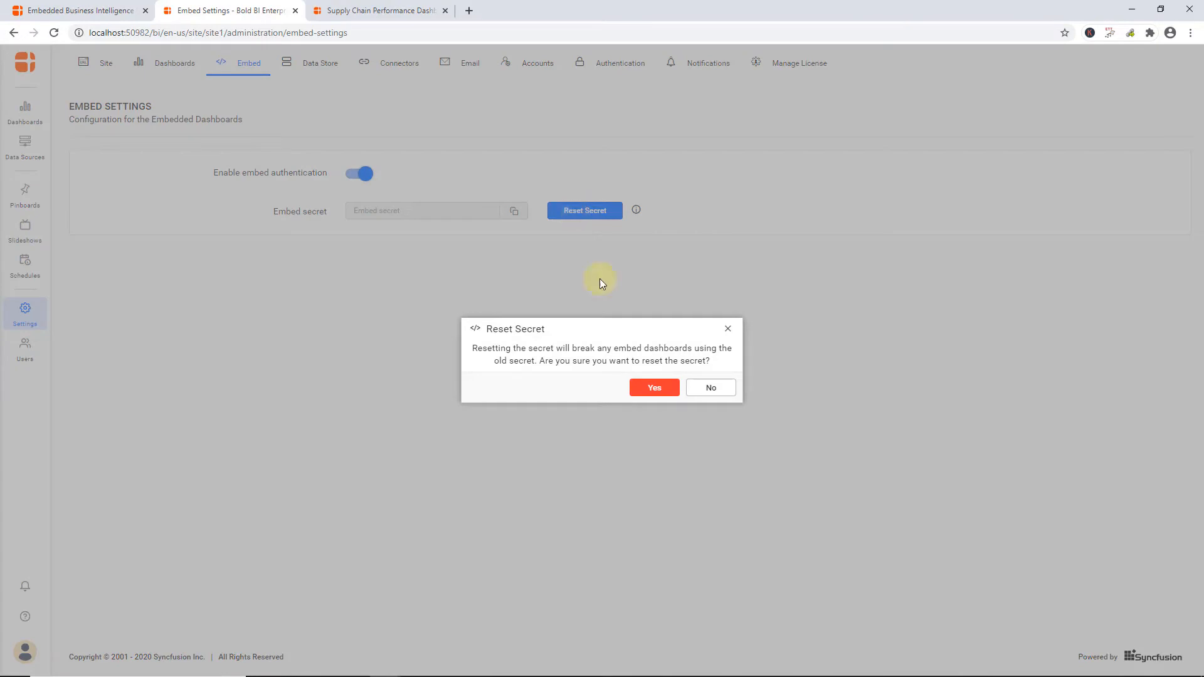
click(654, 388)
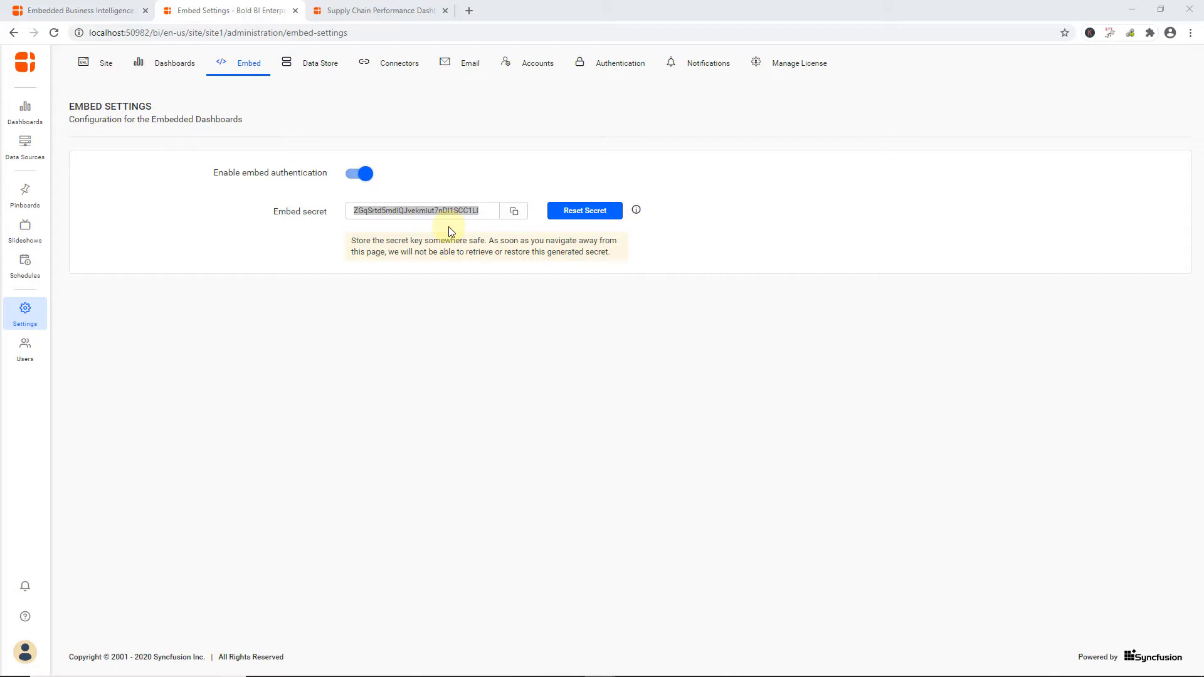
mouse_move(583, 211)
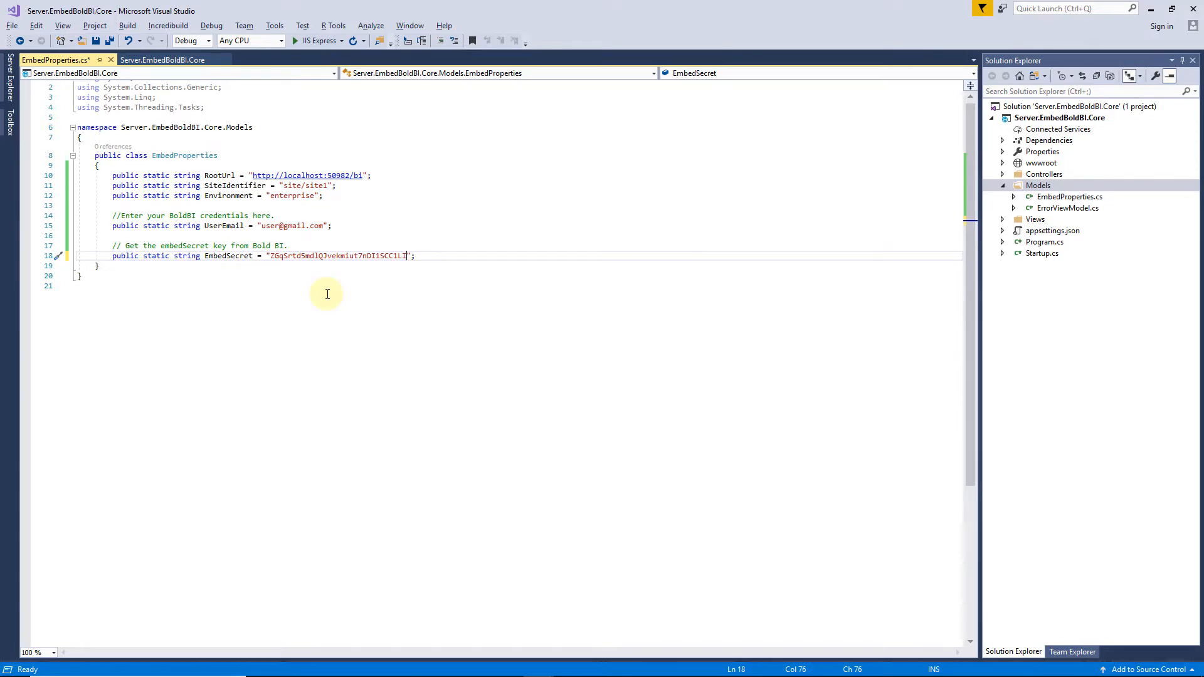
key(ctrl+s)
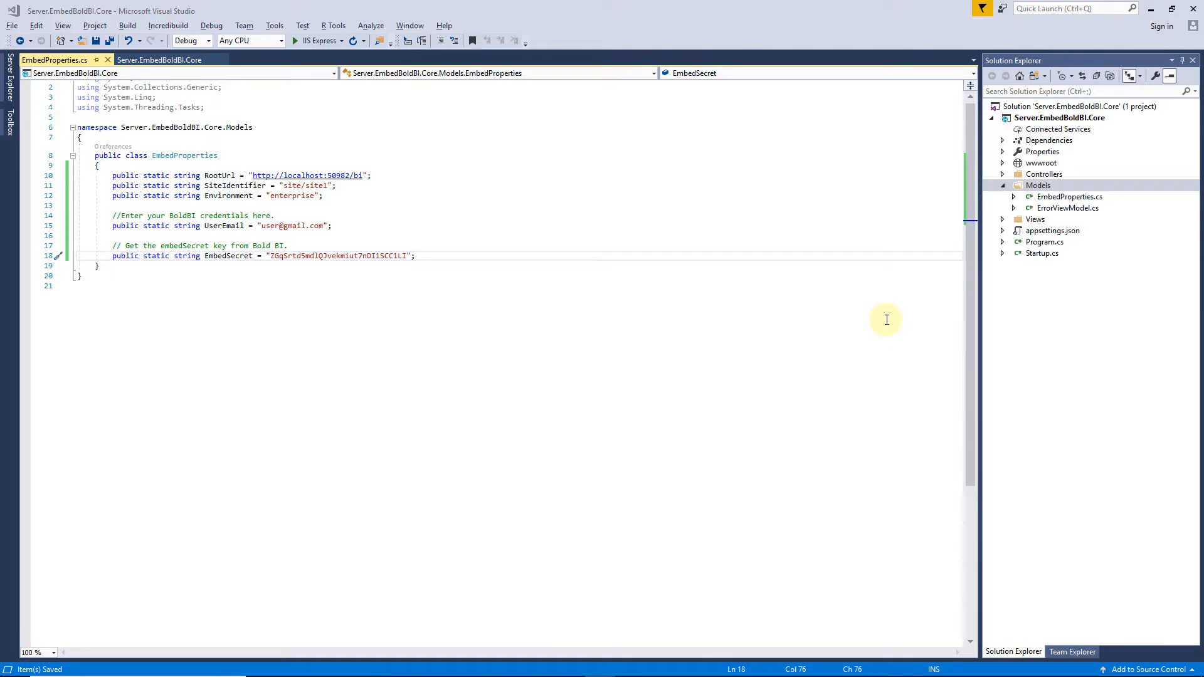
- Add a new class file EmbedClass.cs to the Models folder
right_click(1037, 185)
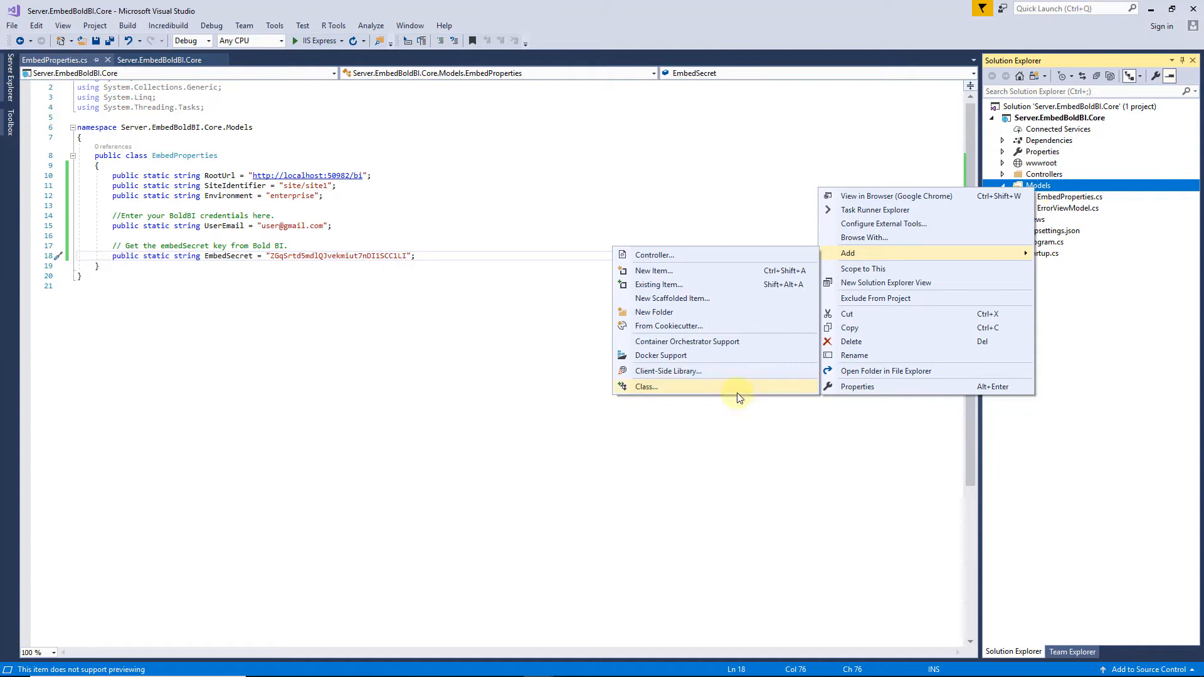
click(646, 386)
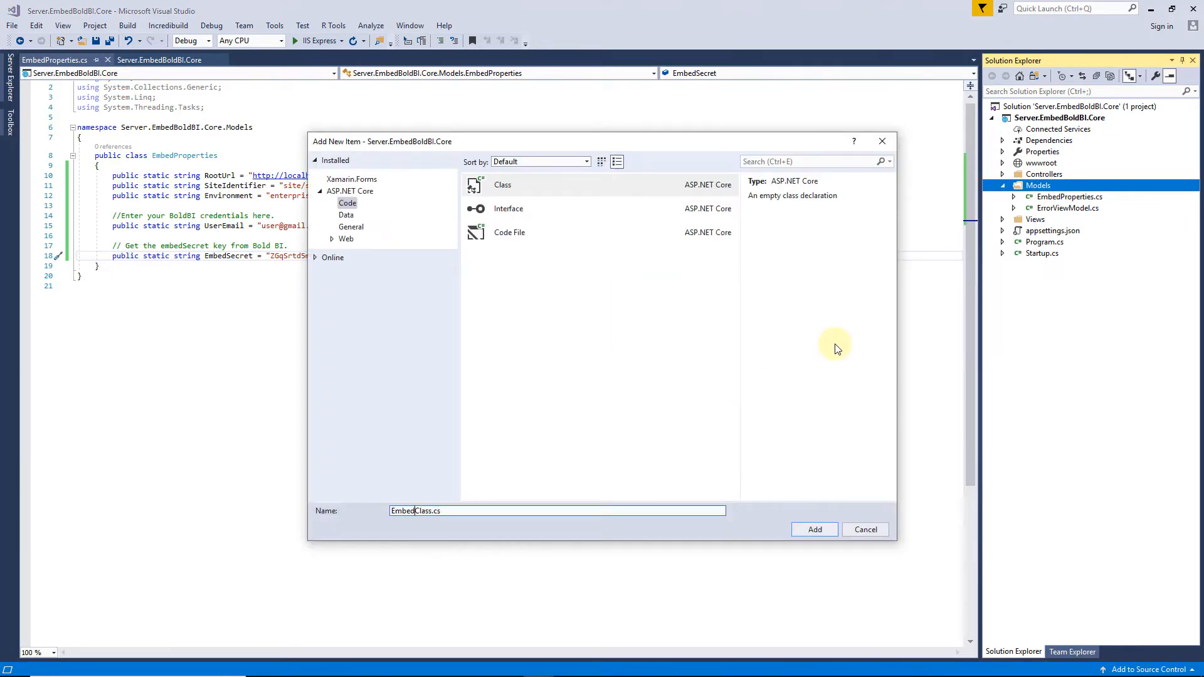
click(814, 529)
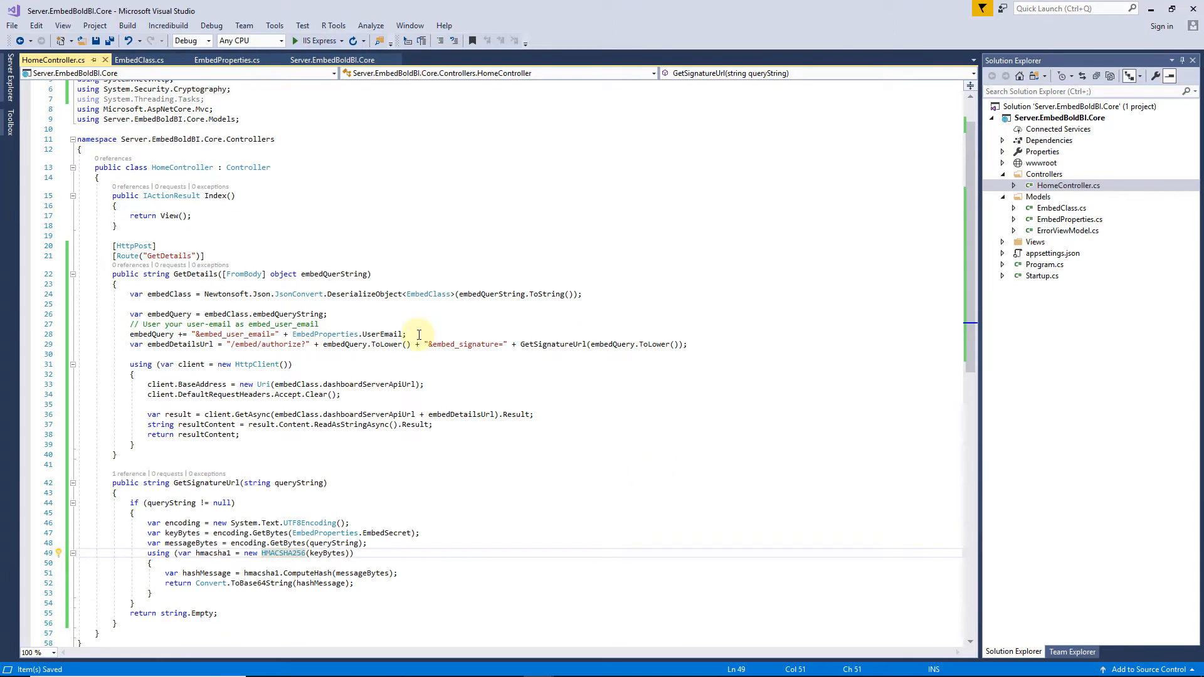
mouse_move(615, 343)
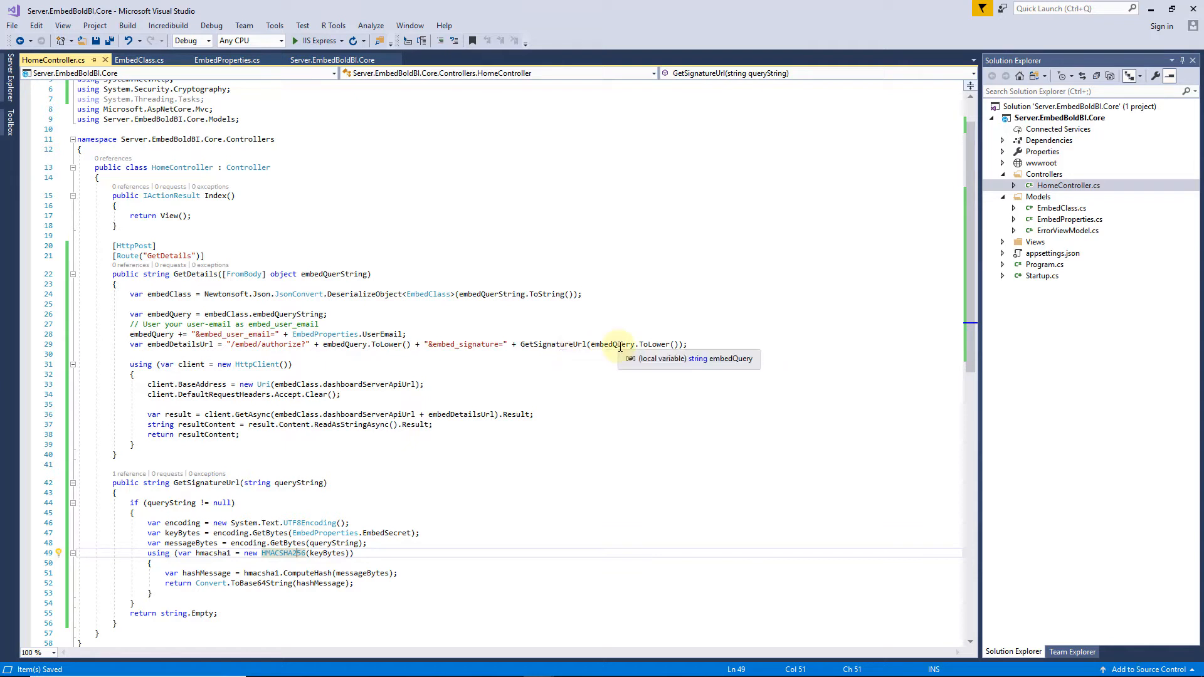
mouse_move(637, 338)
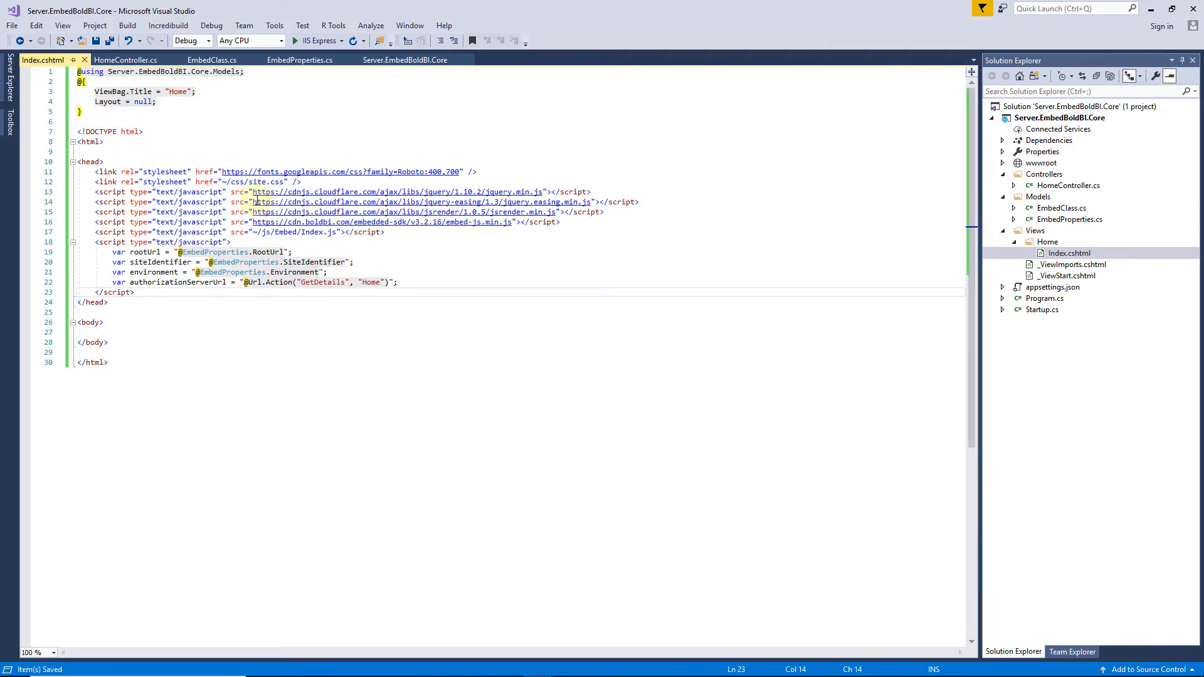
mouse_move(257, 202)
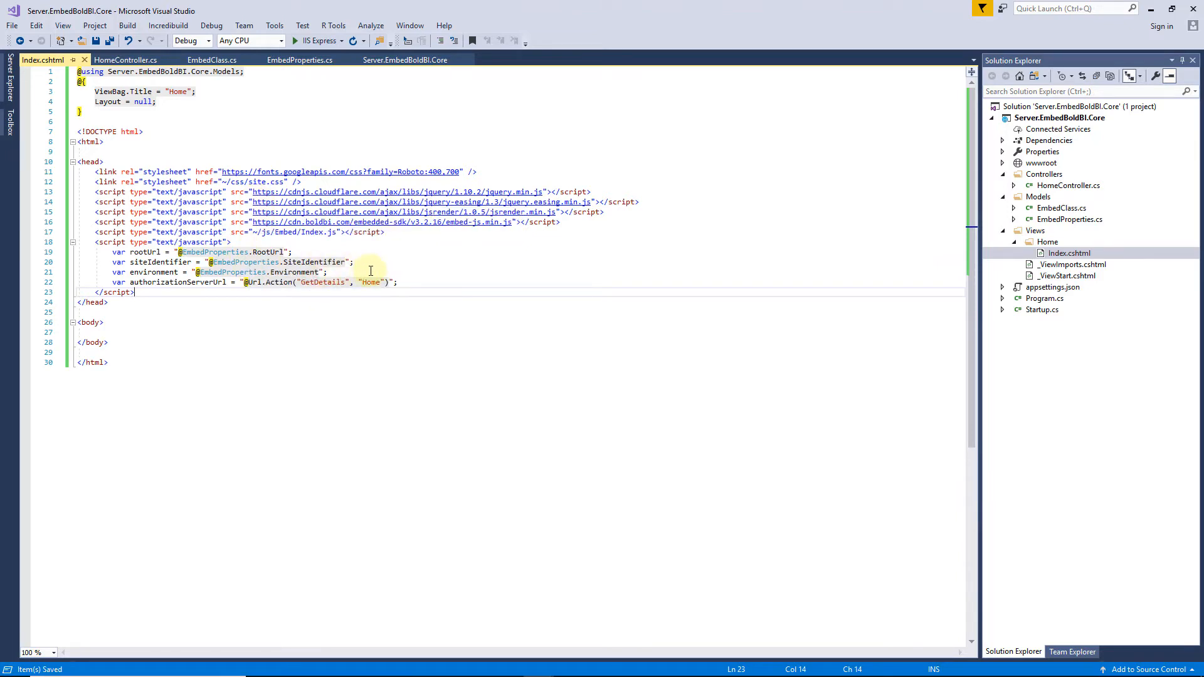
mouse_move(82, 490)
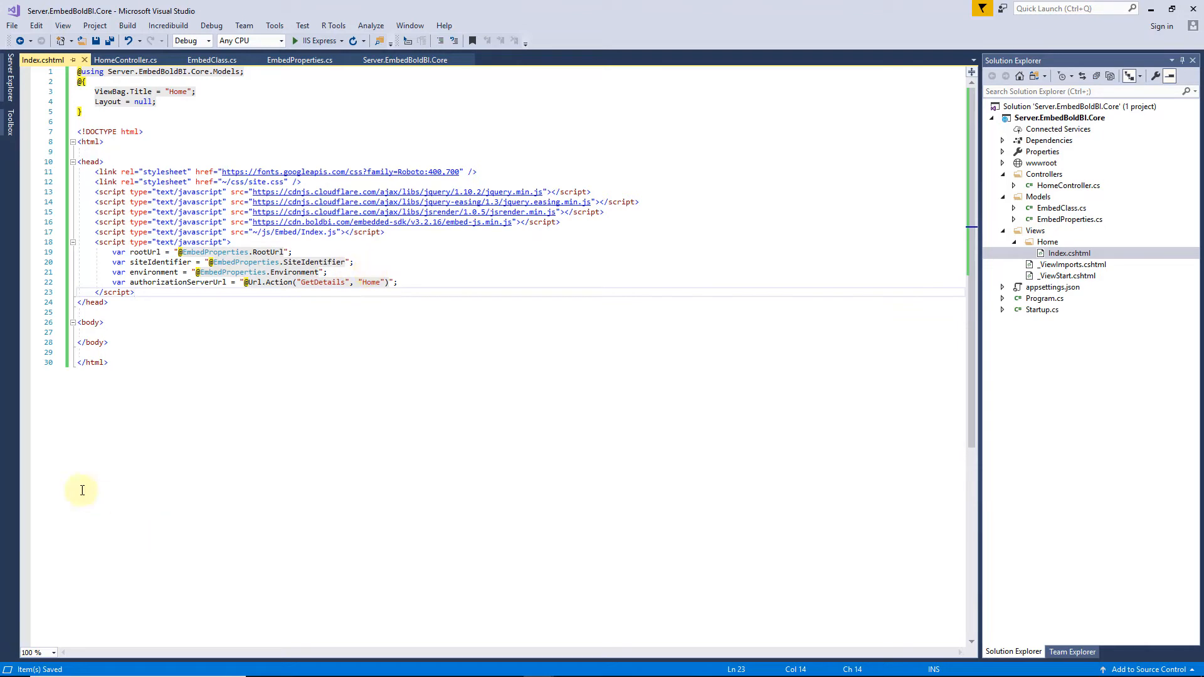
- Add <div id="dashboard"></div> to the body and onload="renderDashboard()" to the body tag
text(<div id="dashboard"></div>)
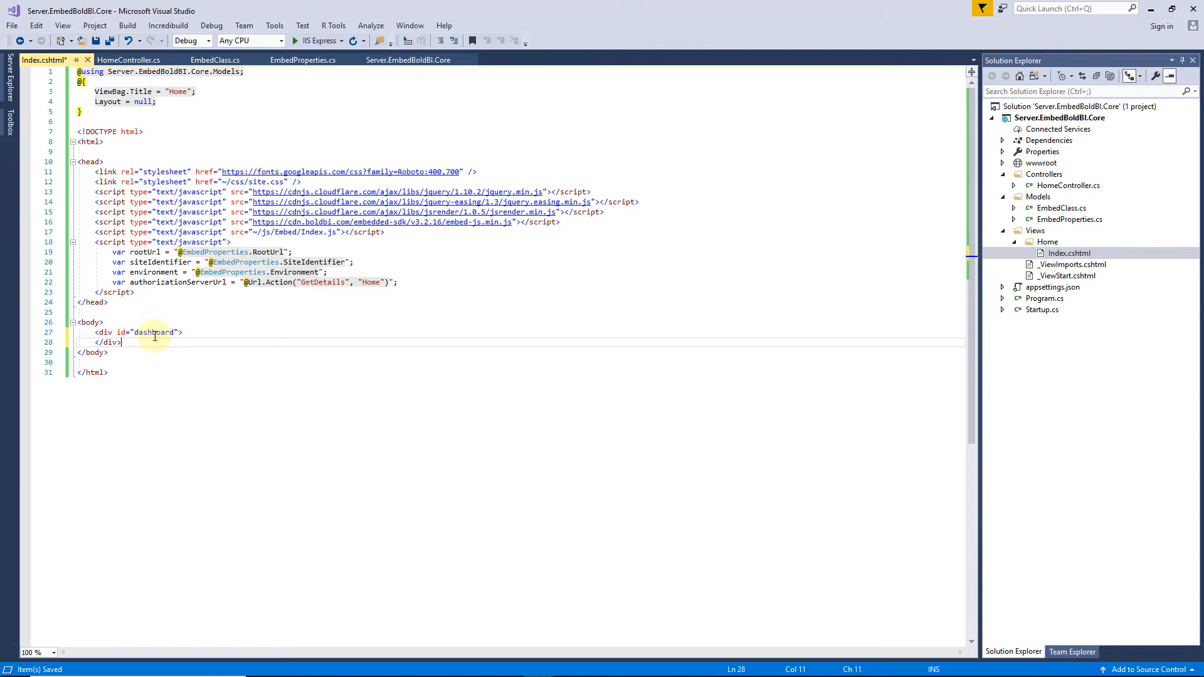
mouse_move(190, 331)
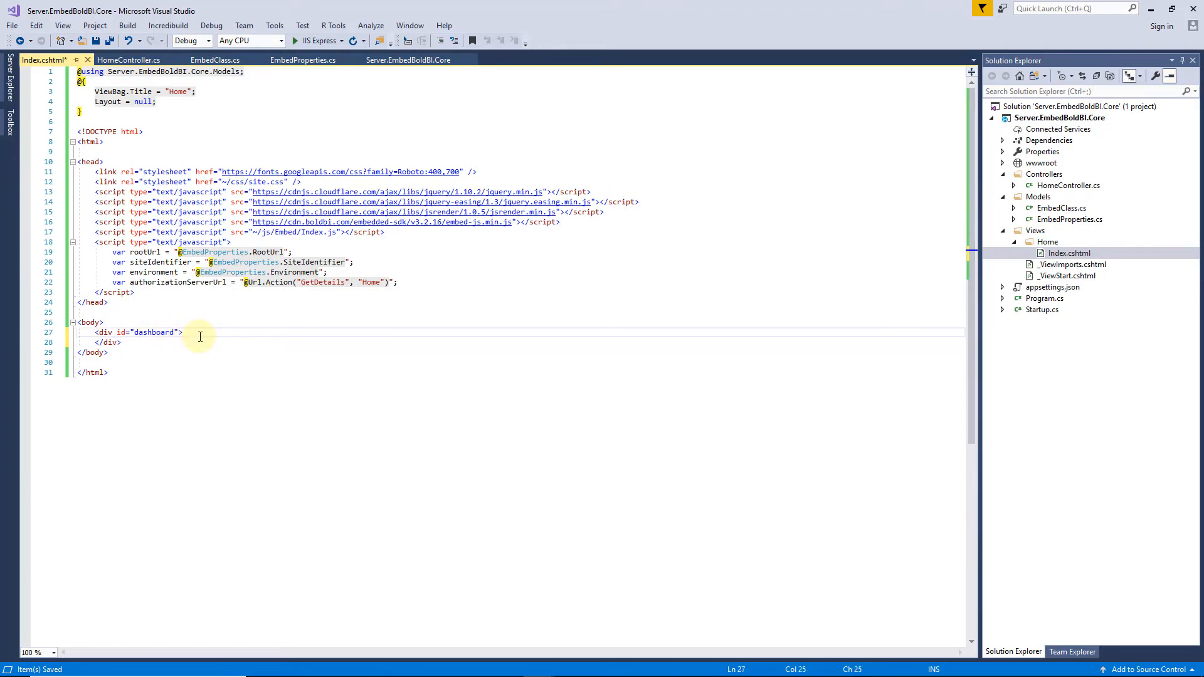
click(87, 322)
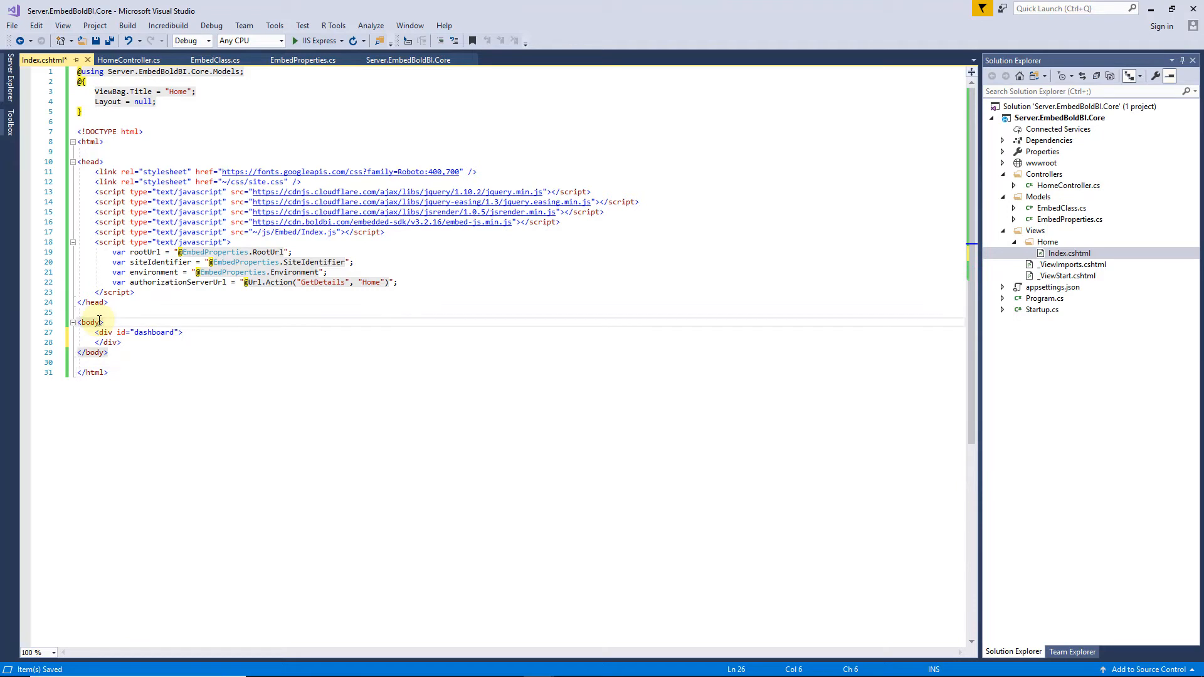
text(onload="renderDashboard()")
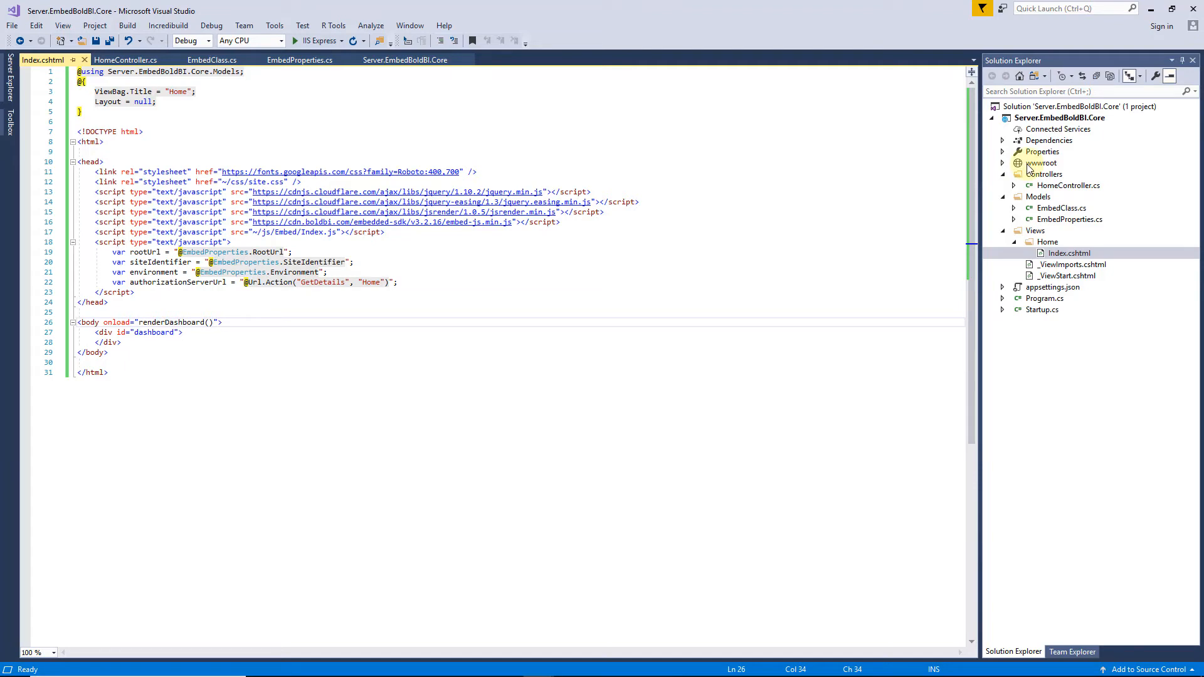
- Add a new JavaScript file named Index.js to wwwroot/js/Embed
right_click(1038, 197)
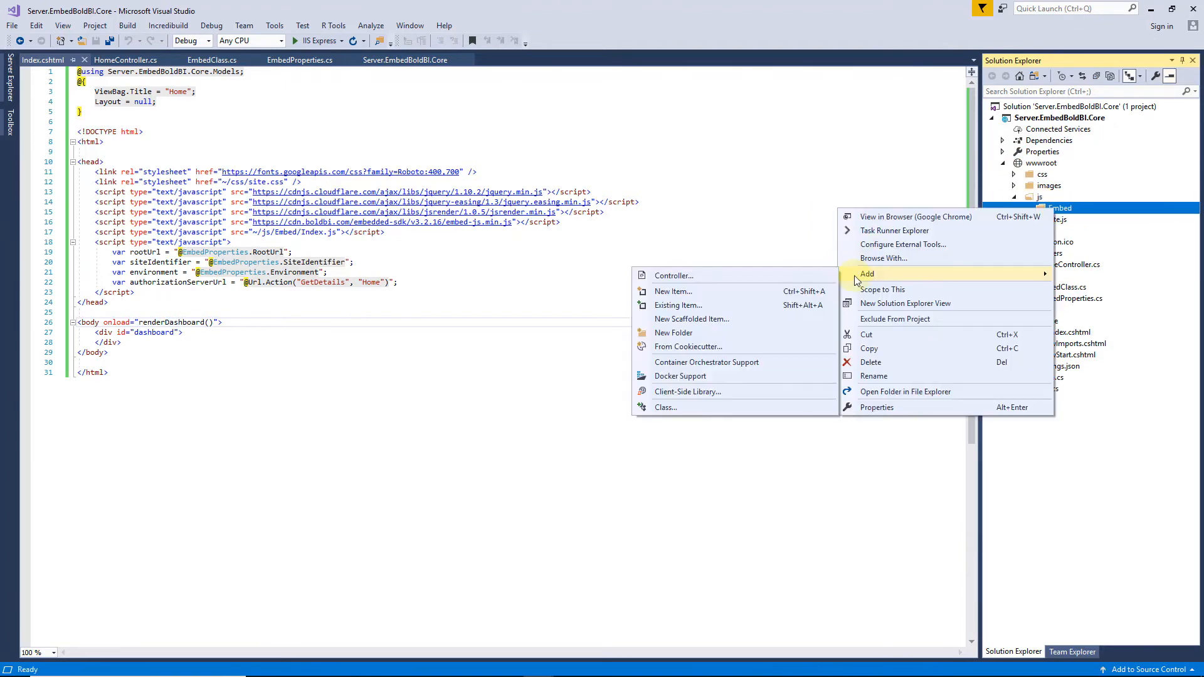
click(672, 291)
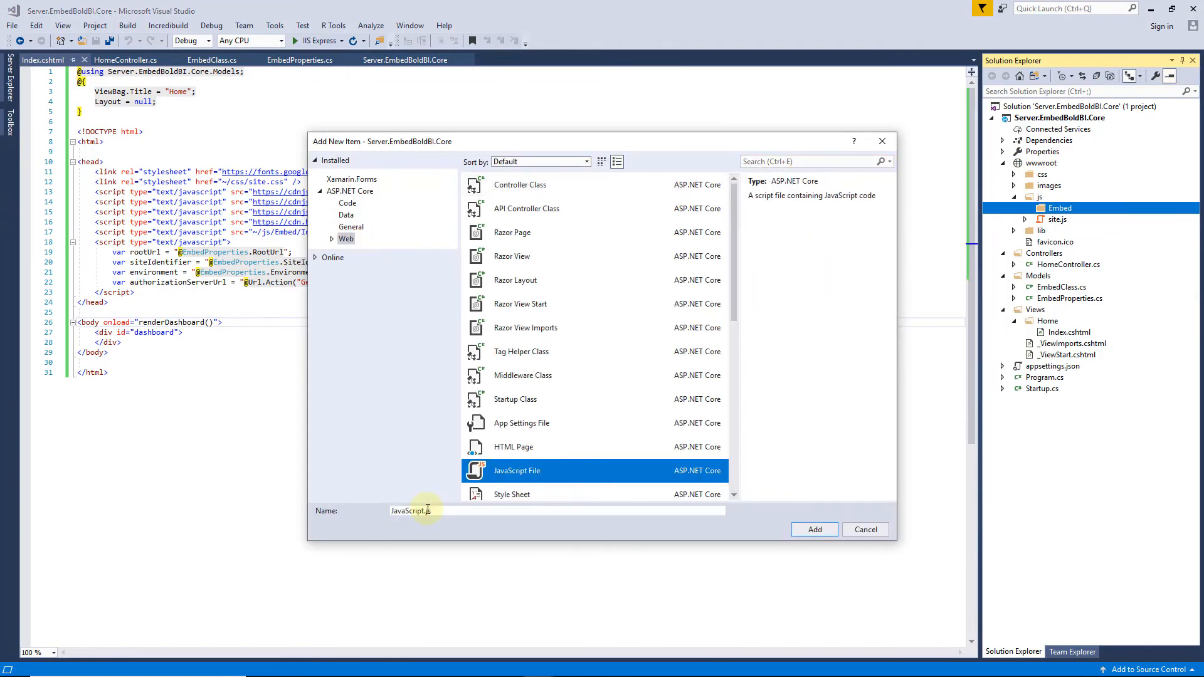
click(814, 529)
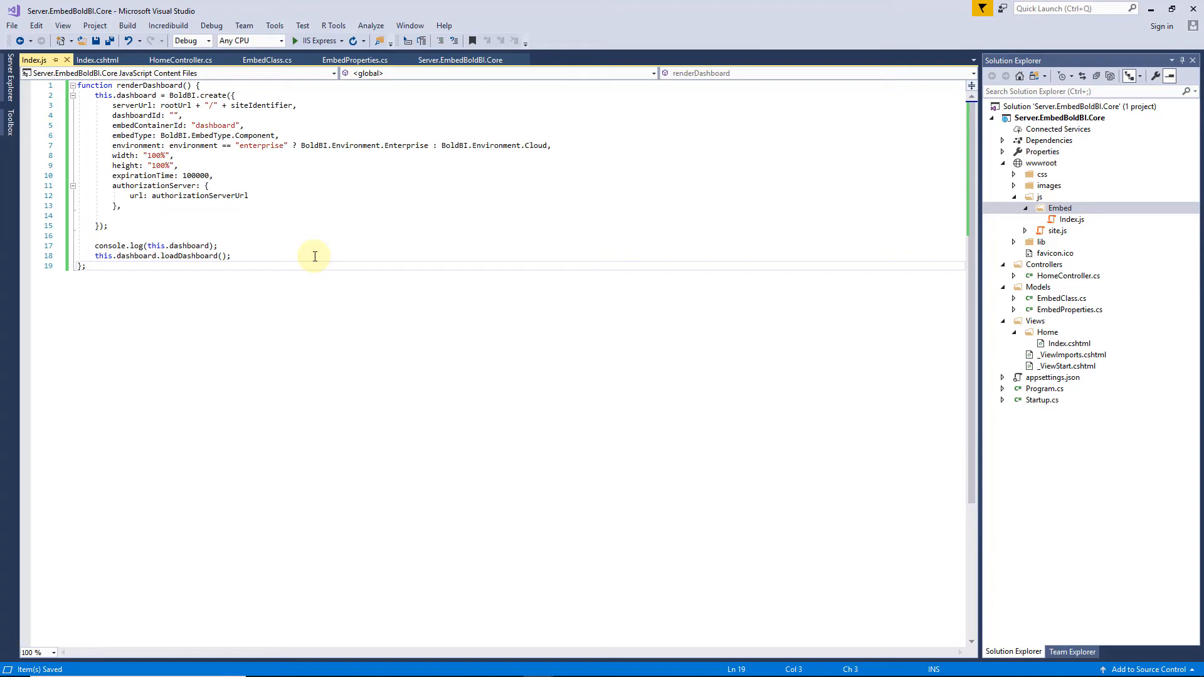
mouse_move(307, 190)
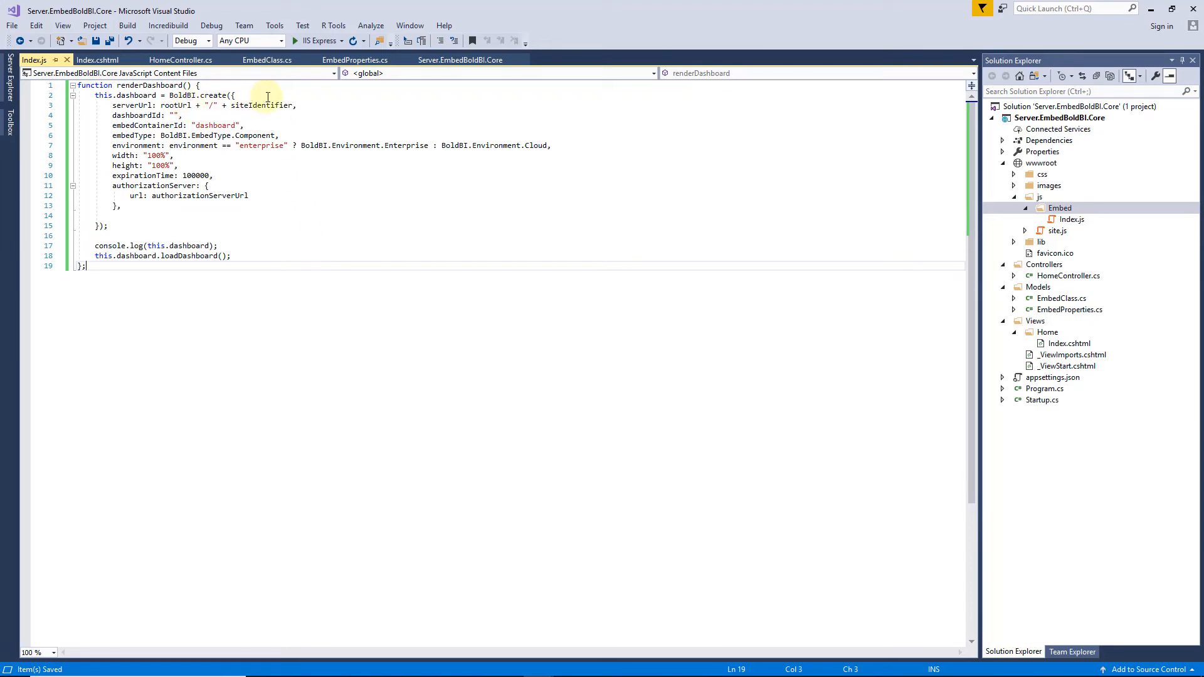
mouse_move(264, 106)
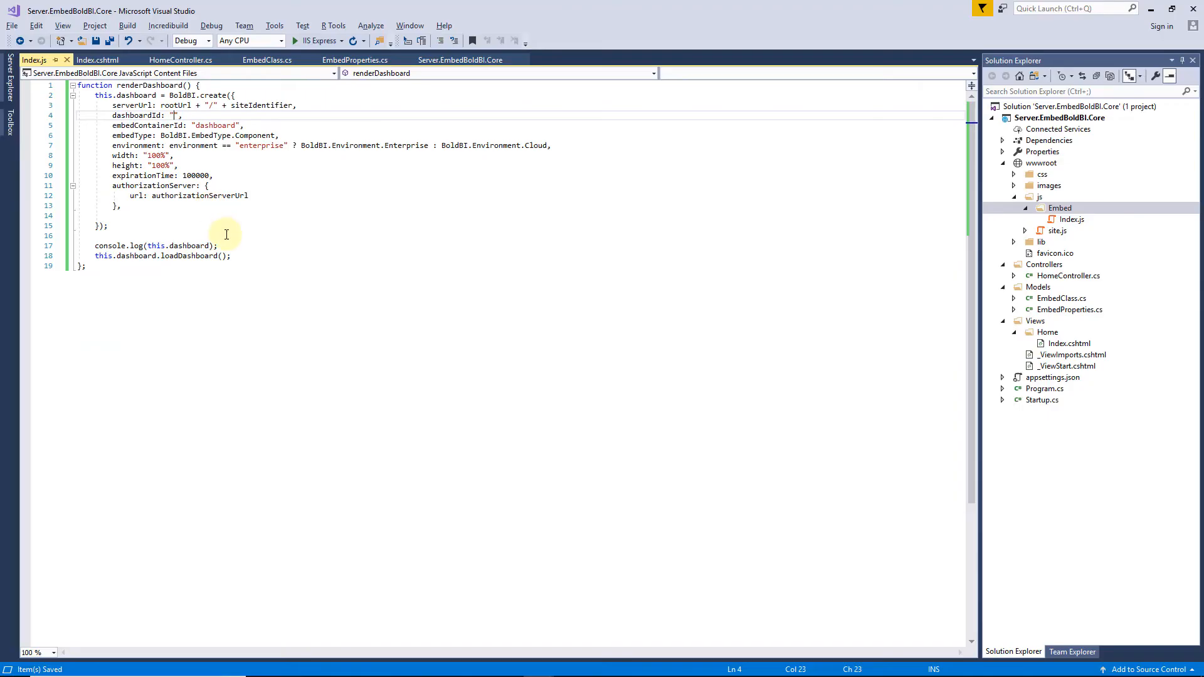
- Set the dashboard id ca9f24ac-930f-4152-a84c-07b51f947b3a in renderDashboard's loadDashboard call
text(ca9f24ac-930f-4152-a84c-07b51f947b3a)
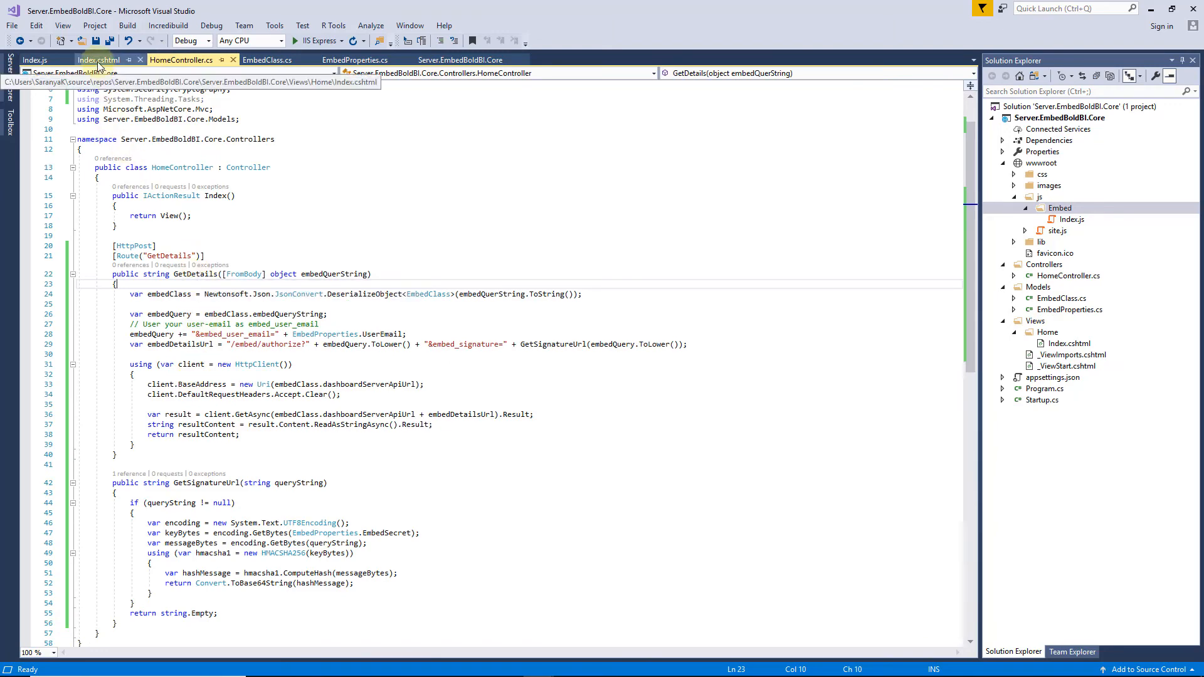
- Open site.css from wwwroot/css, then return to the Index.cshtml view
click(98, 60)
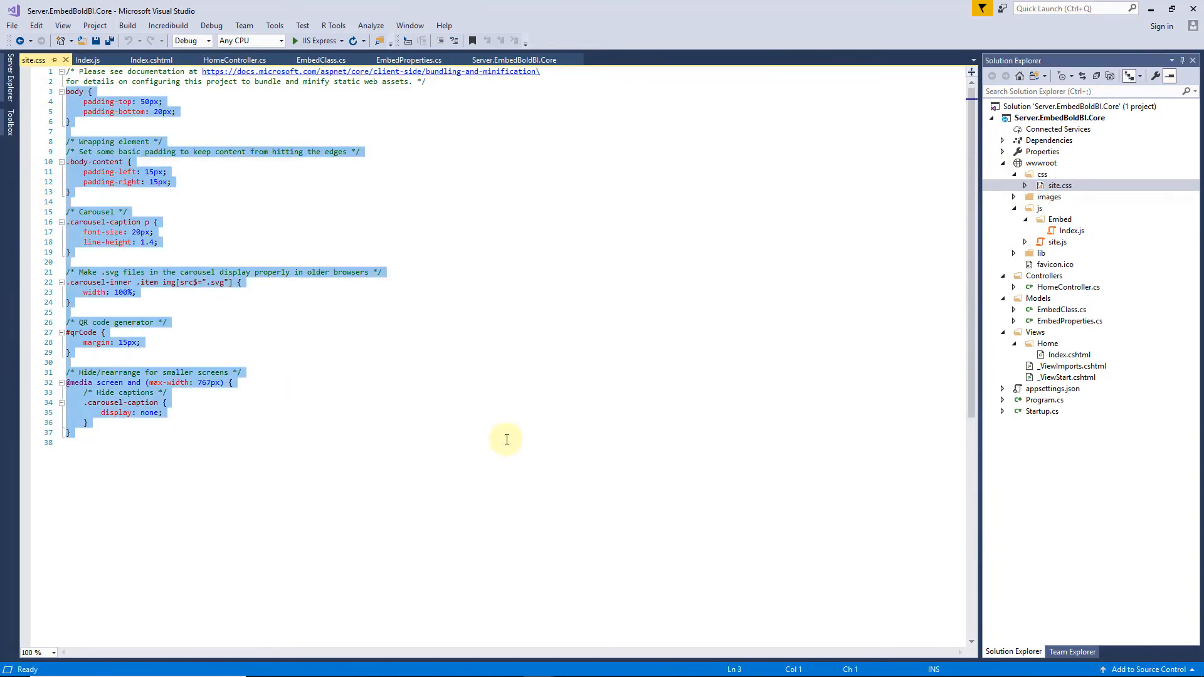
click(152, 60)
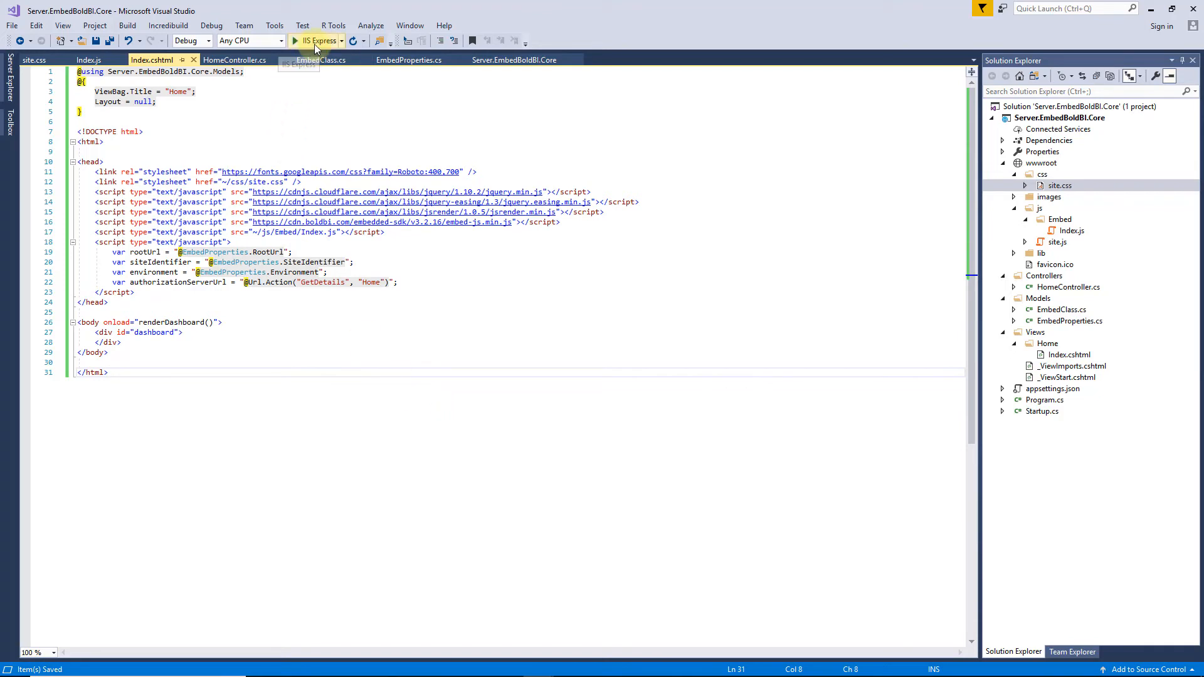
- Build and run the web application with IIS Express
click(296, 41)
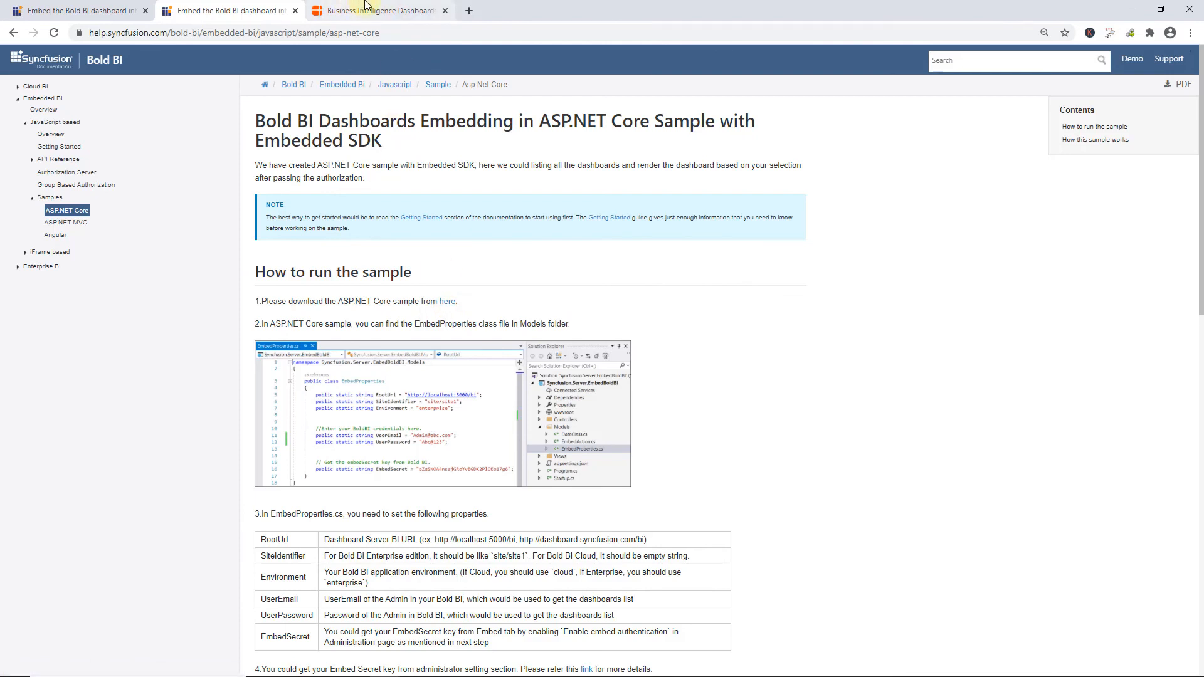
- Switch to the boldbi.com tab and open the account's Embedded BI downloads page
click(377, 10)
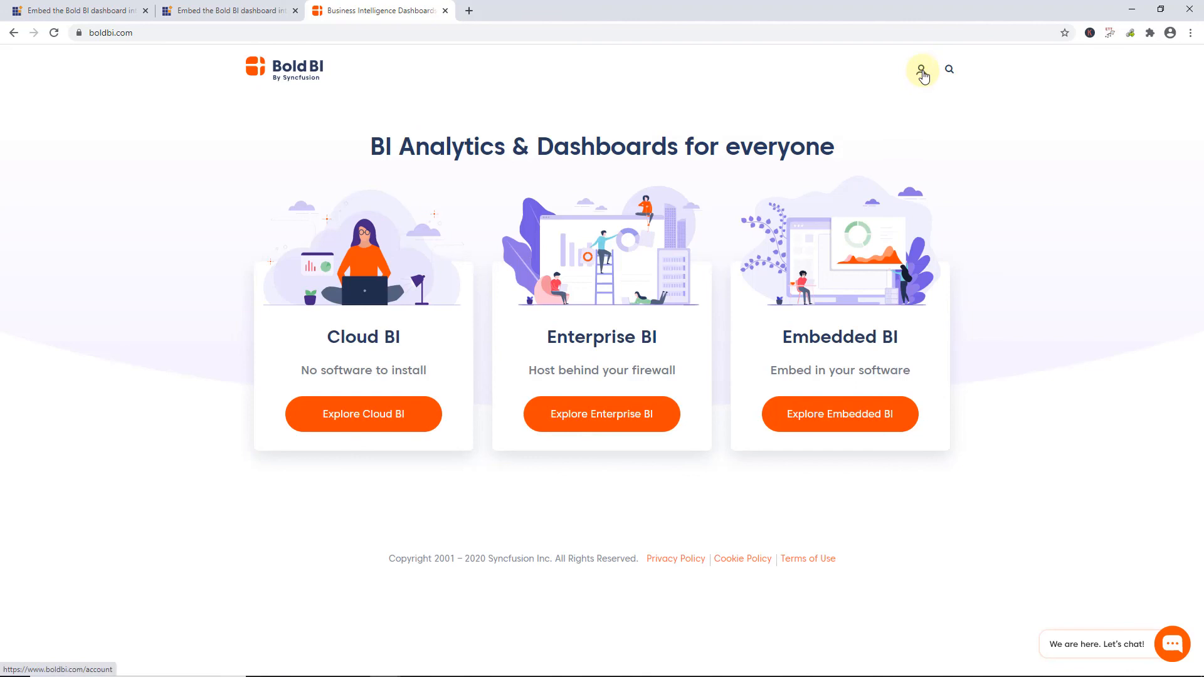
click(922, 69)
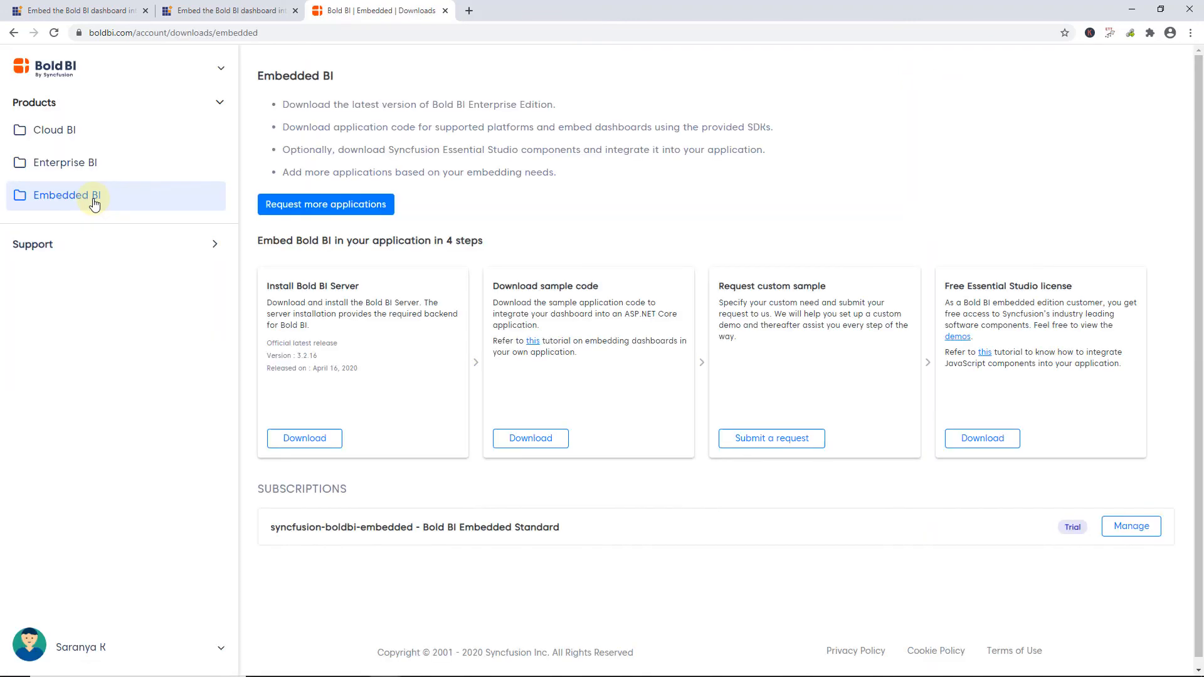